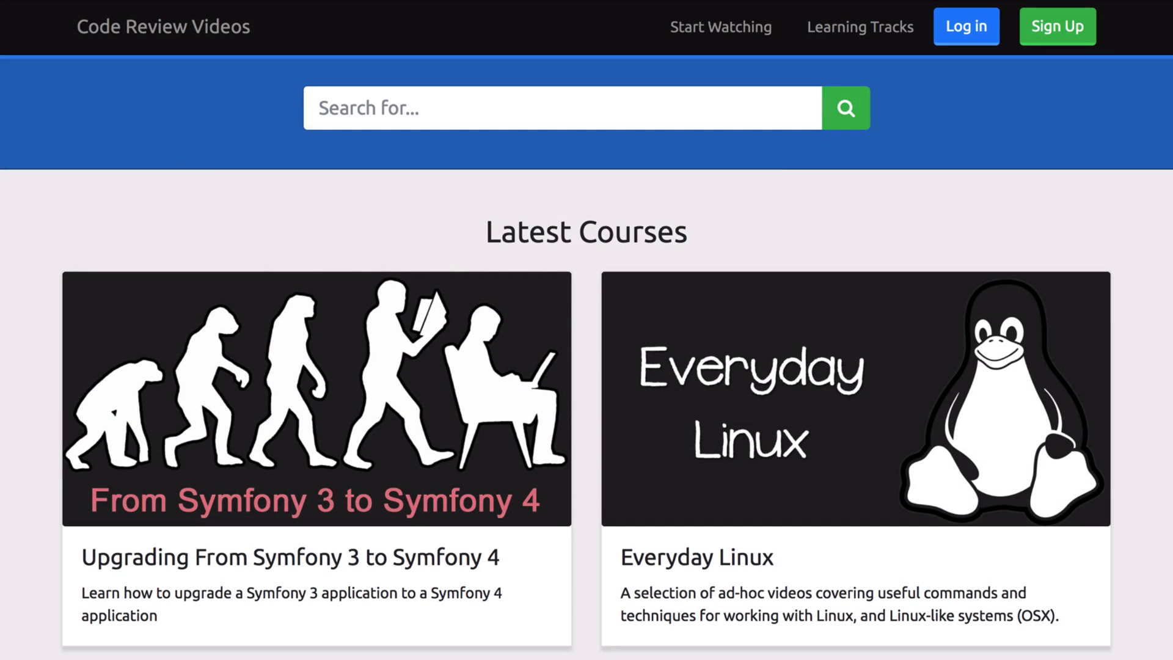
# Step: Scroll down through the loaded GitHut dev page to reach the Symfony debug toolbar
pyautogui.scroll(-3)
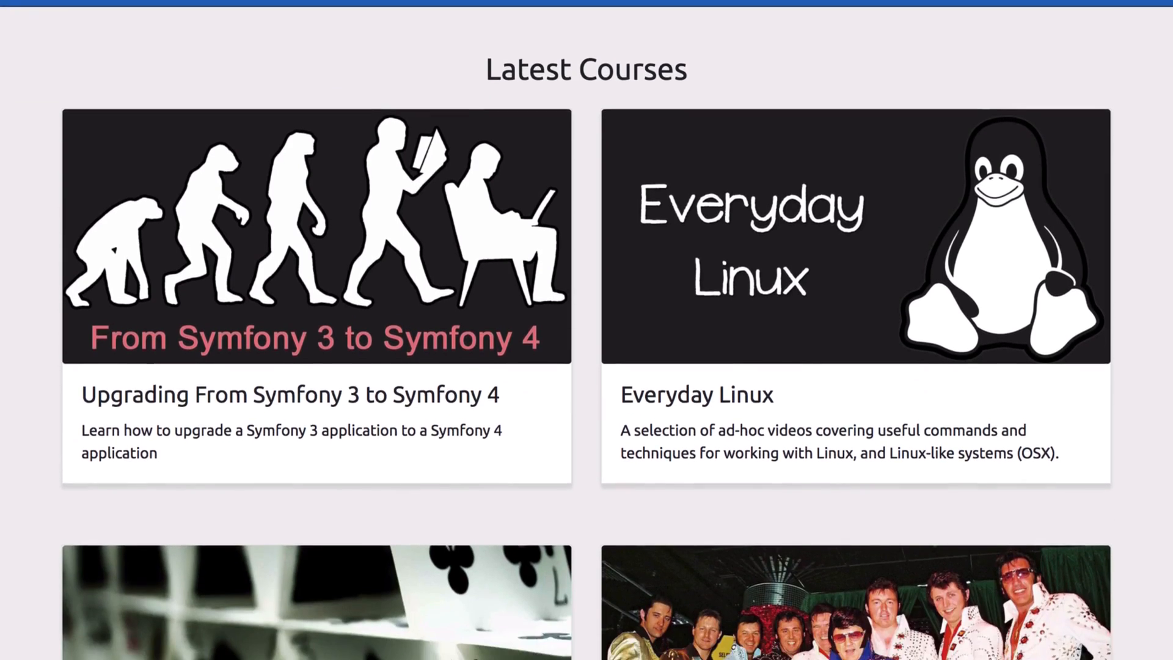
pyautogui.scroll(-3)
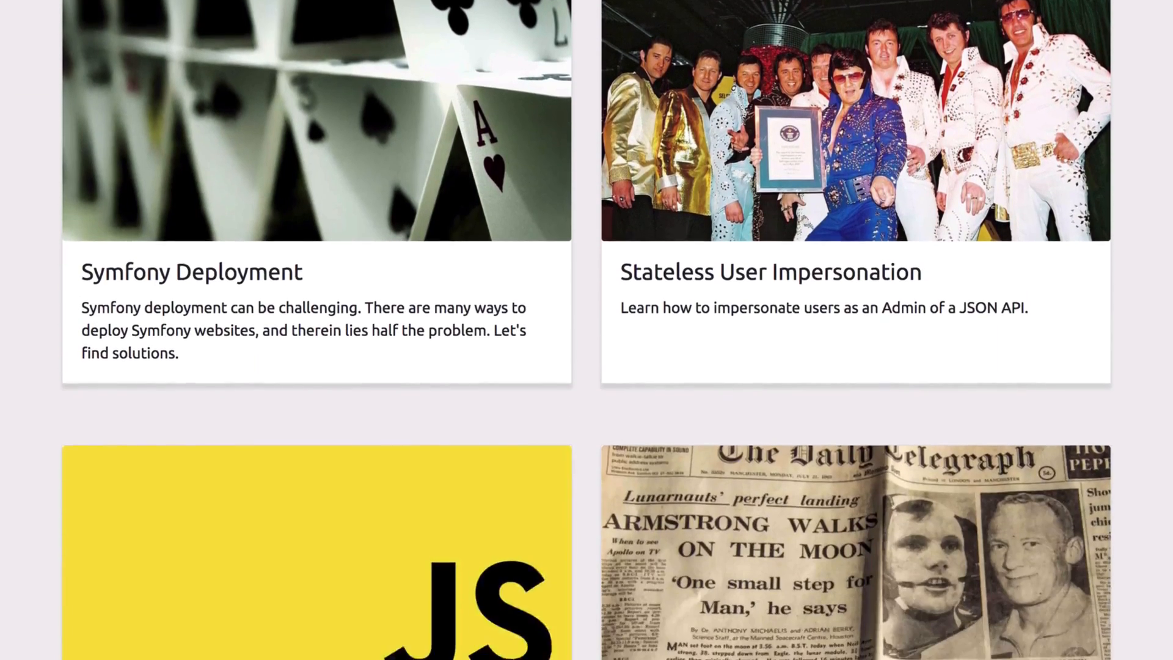
pyautogui.scroll(-3)
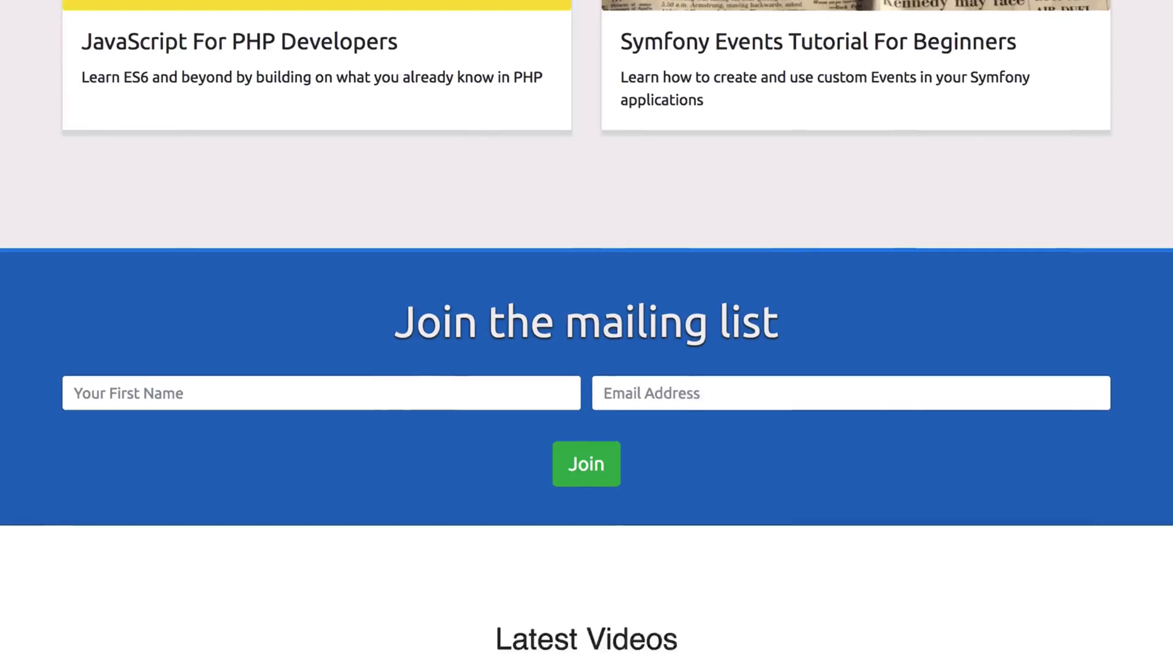
pyautogui.scroll(-3)
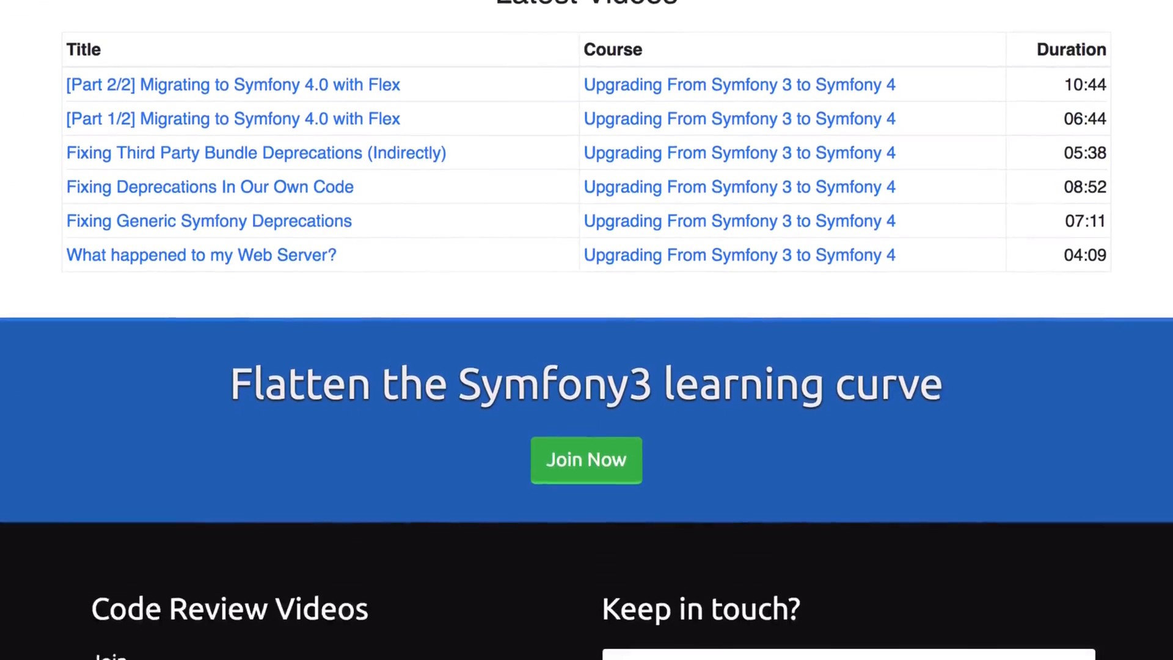
pyautogui.scroll(-3)
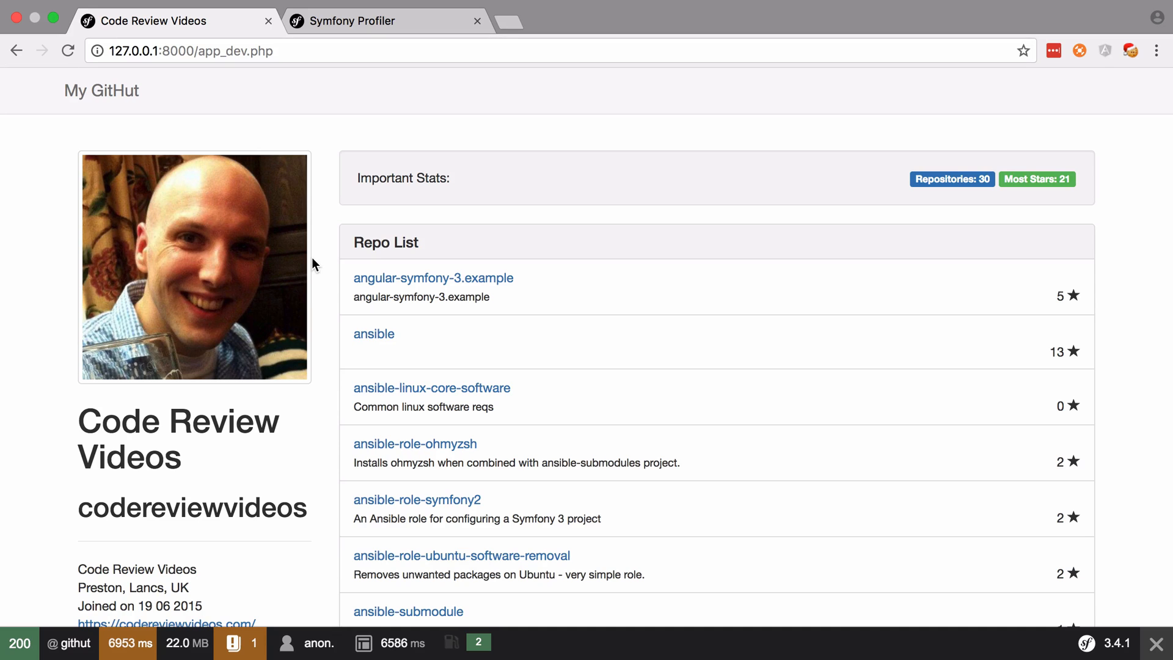
# Step: Show the Deprecations list in the Profiler and read the GuzzleBundle reset() warning
pyautogui.click(365, 20)
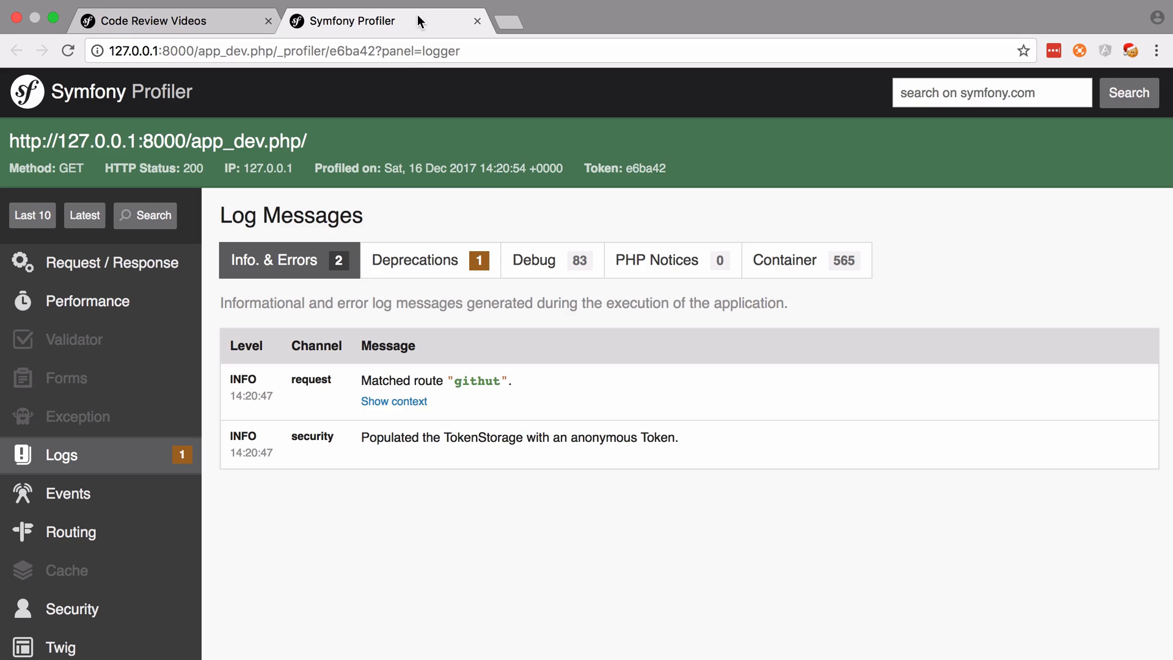
pyautogui.click(430, 259)
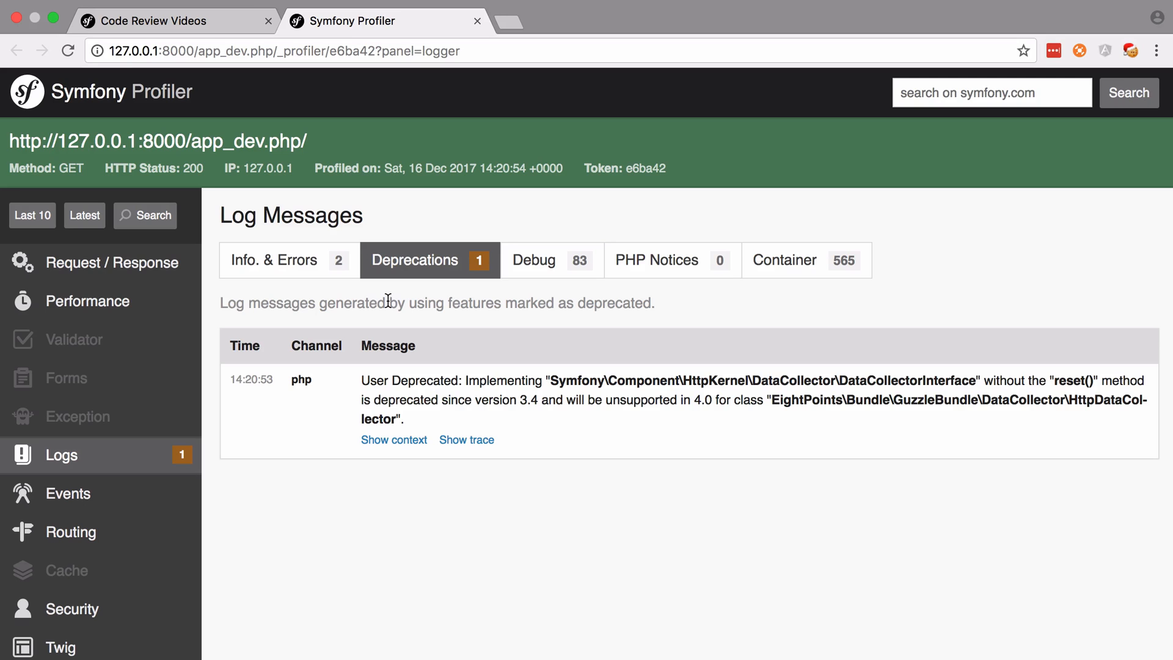
pyautogui.moveTo(452, 301)
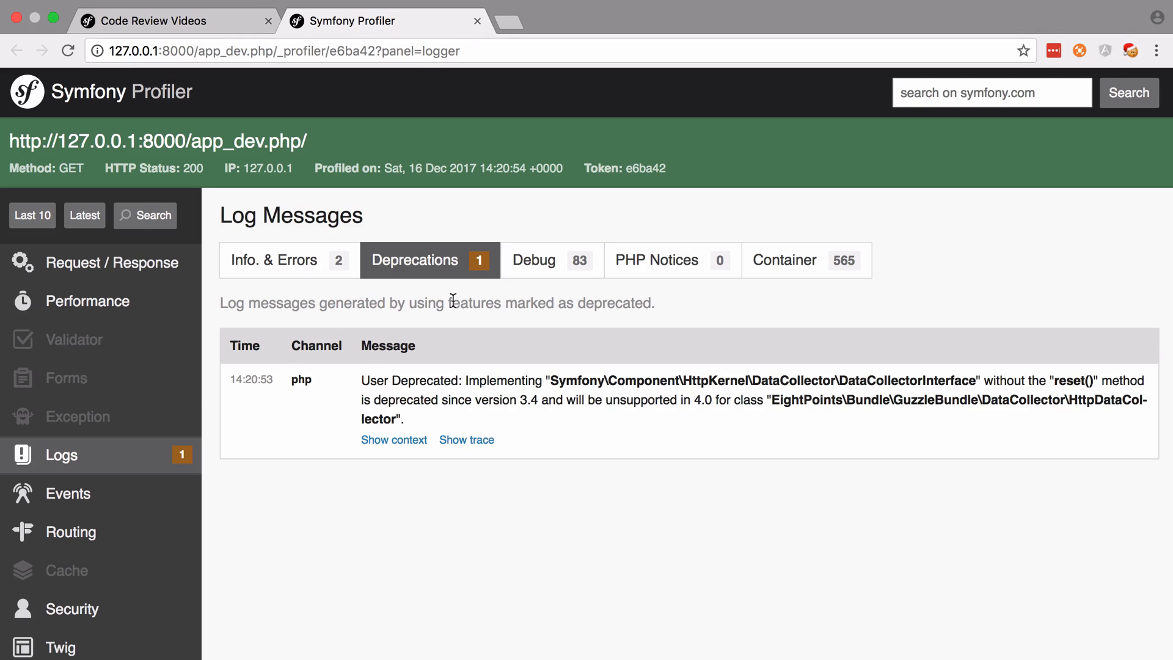
pyautogui.scroll(-3)
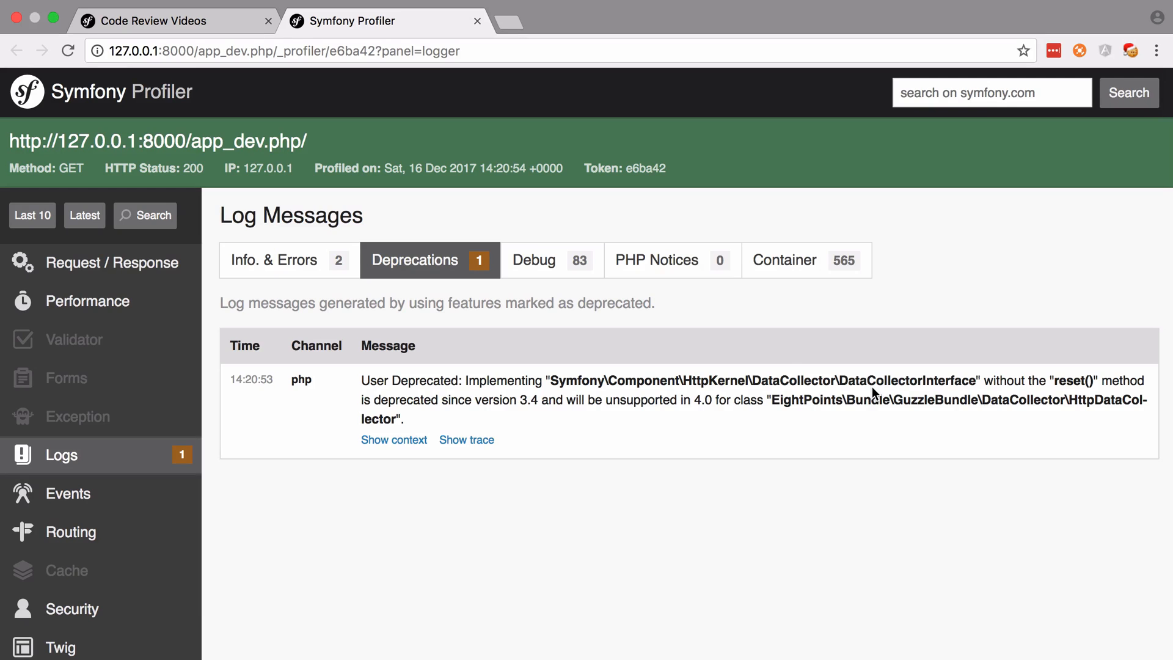
pyautogui.moveTo(782, 374)
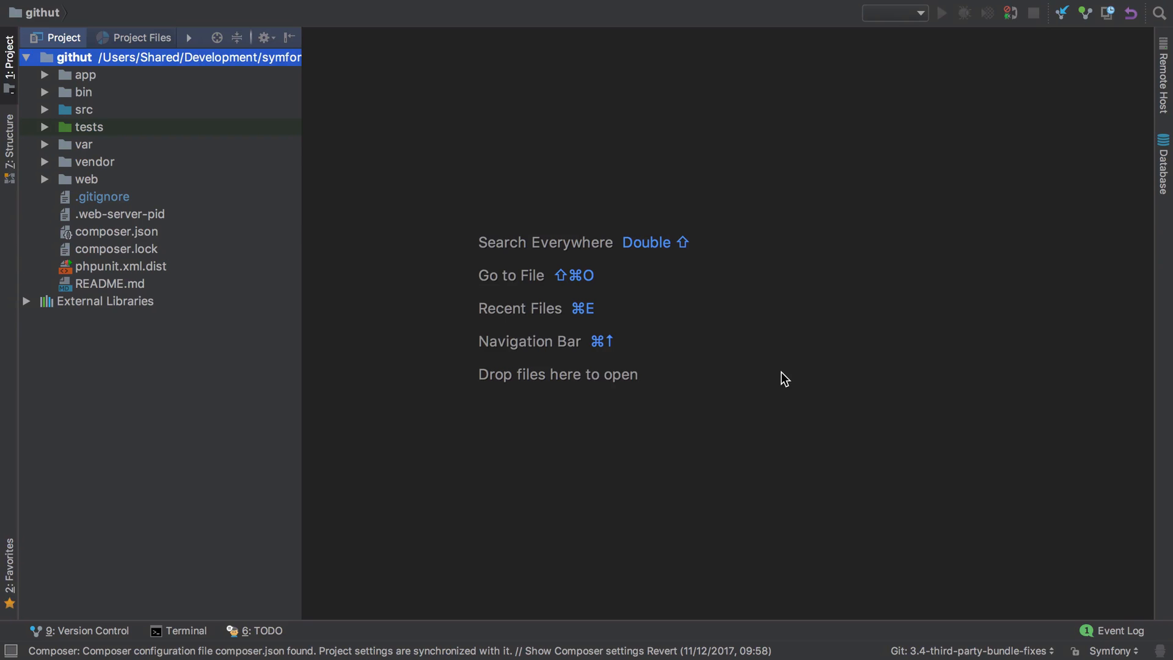
# Step: Open composer.json from the Project tool window
pyautogui.doubleClick(115, 232)
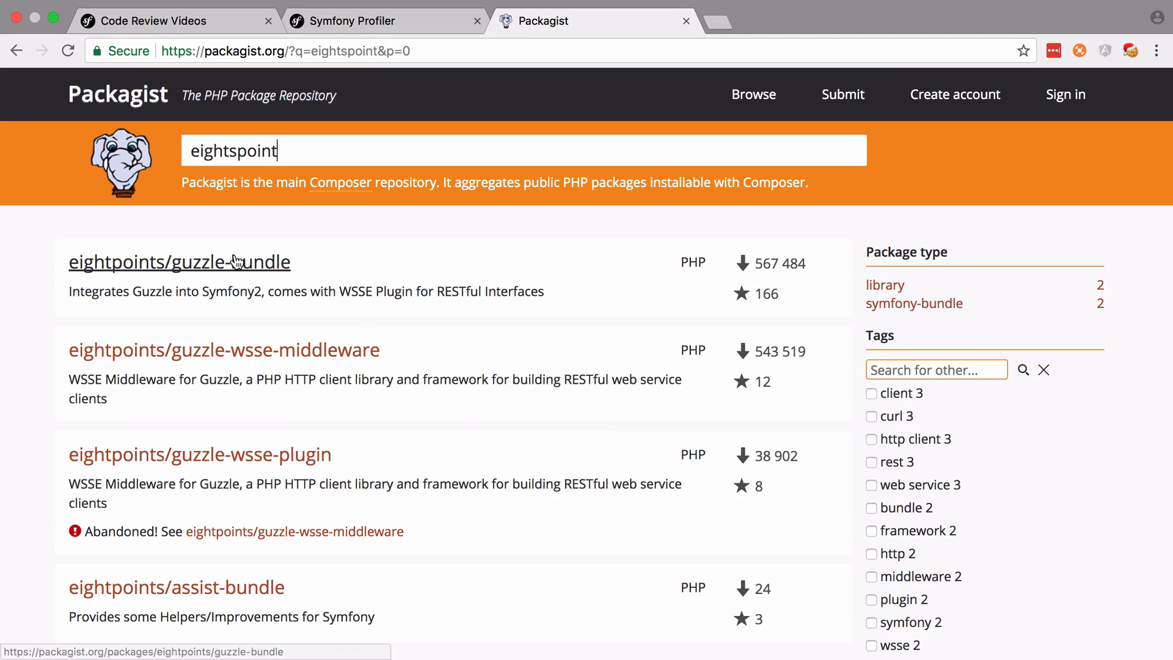
# Step: Open the eightpoints/guzzle-bundle package page from the Packagist results
pyautogui.click(178, 261)
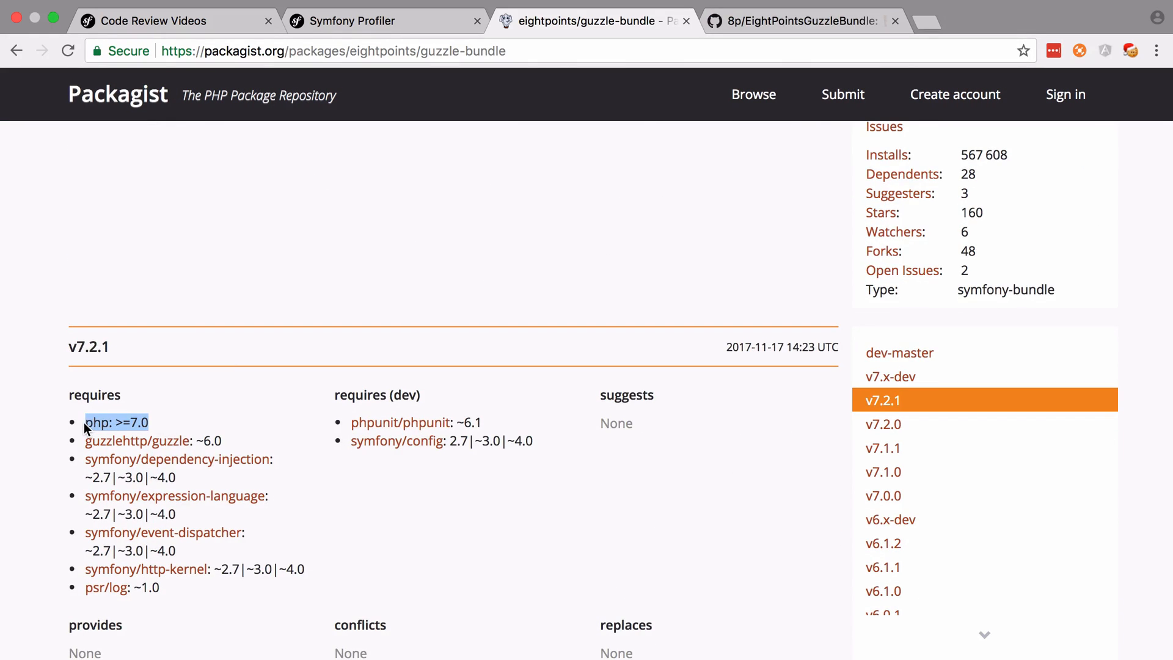
pyautogui.moveTo(258, 400)
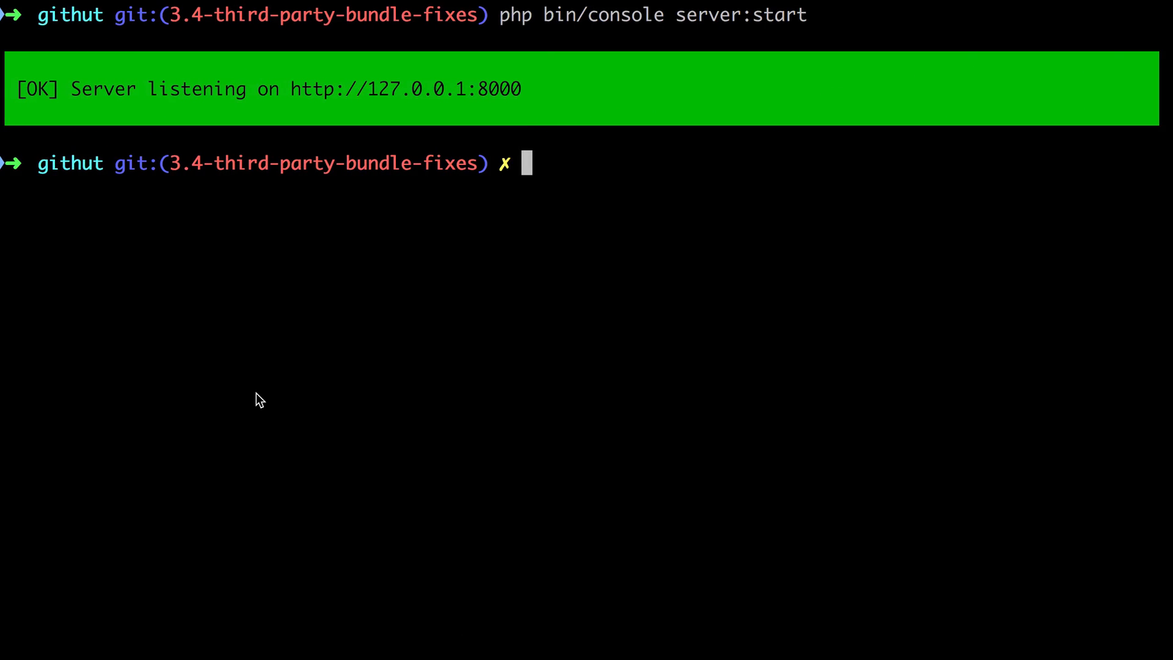
# Step: Run php -v to check the installed PHP version
pyautogui.write('php -v')
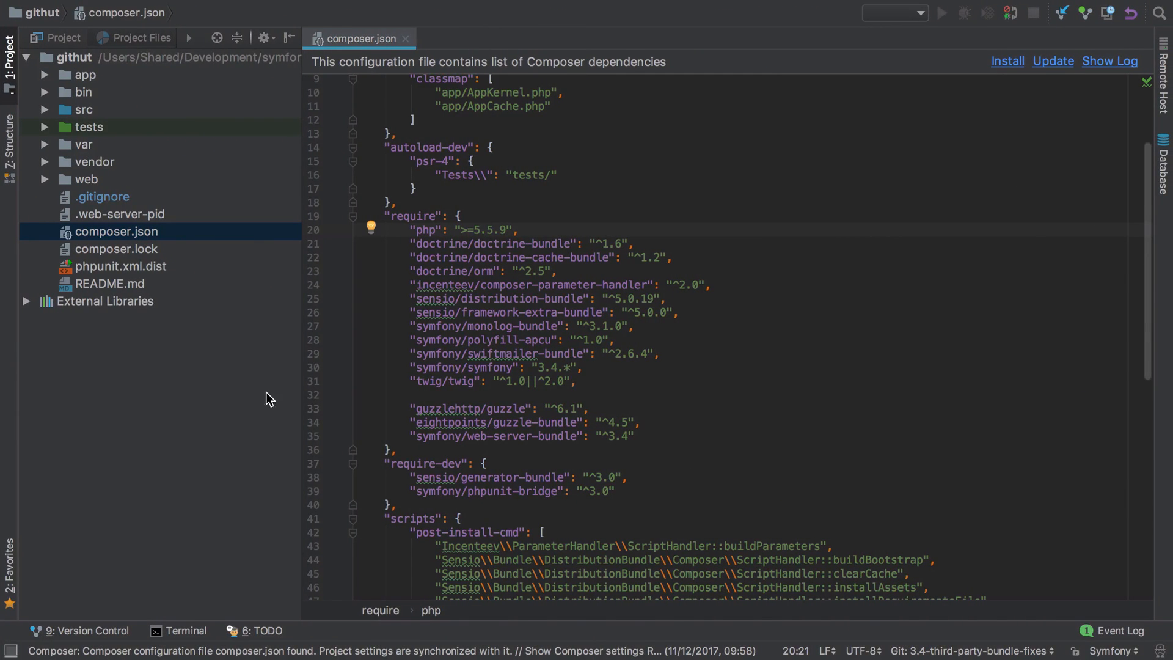
pyautogui.moveTo(670, 390)
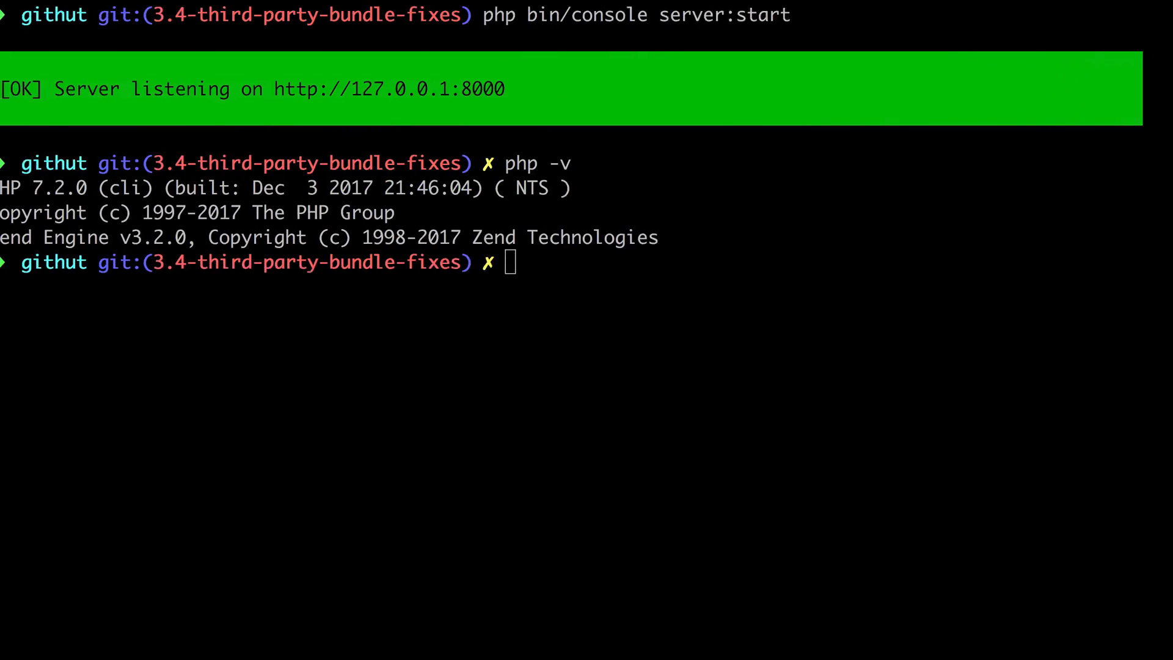
# Step: Run composer update and read the PHP 5.5.9 platform requirement error
pyautogui.write('composer update')
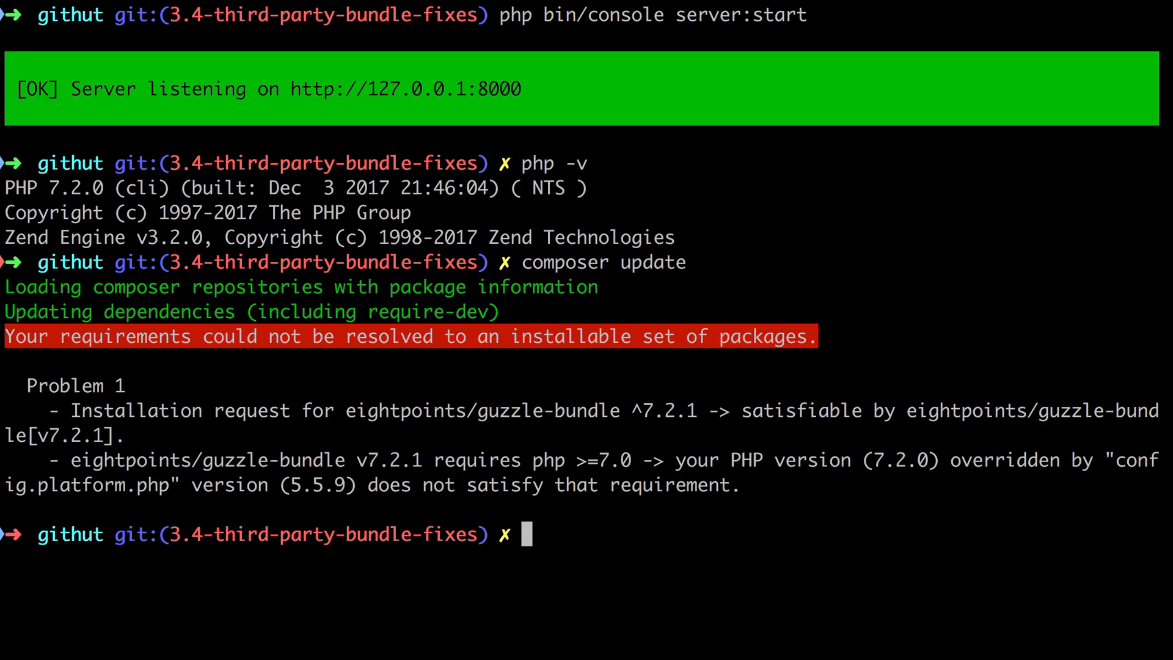
pyautogui.moveTo(450, 447)
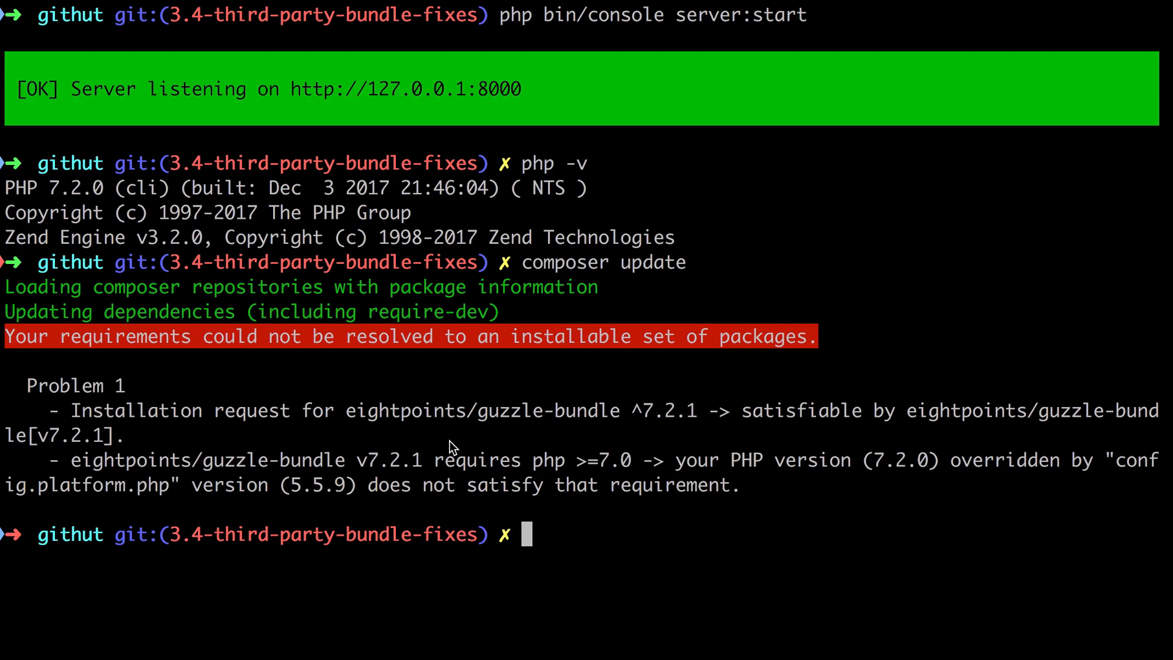
pyautogui.moveTo(437, 470)
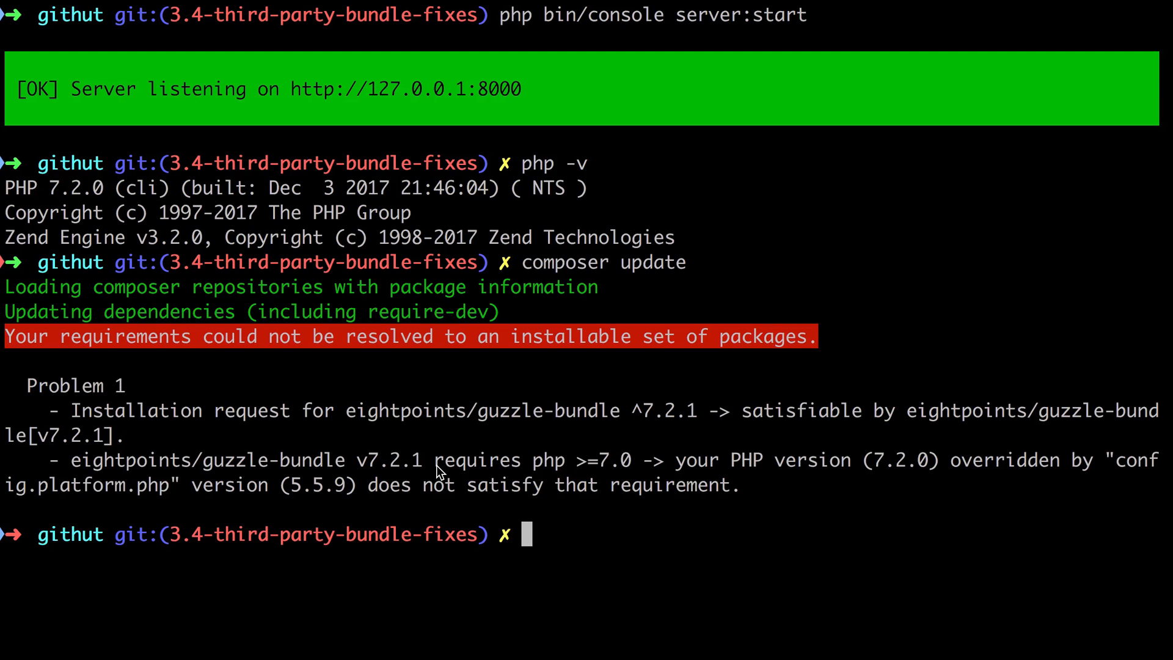
pyautogui.moveTo(625, 469)
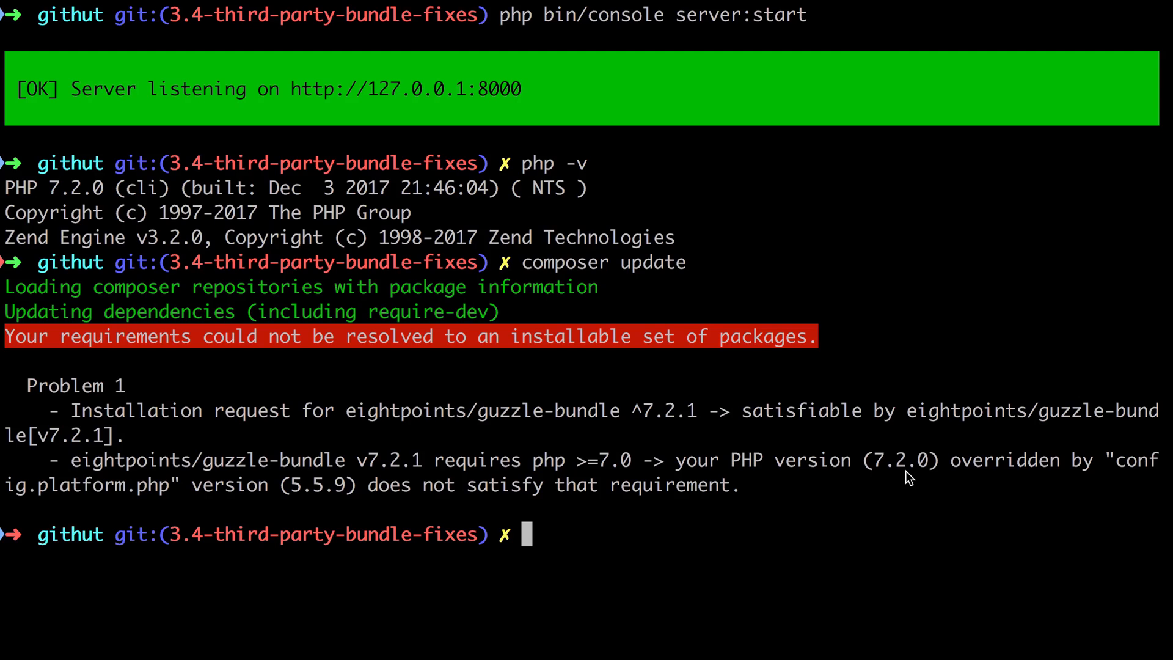
pyautogui.moveTo(1112, 486)
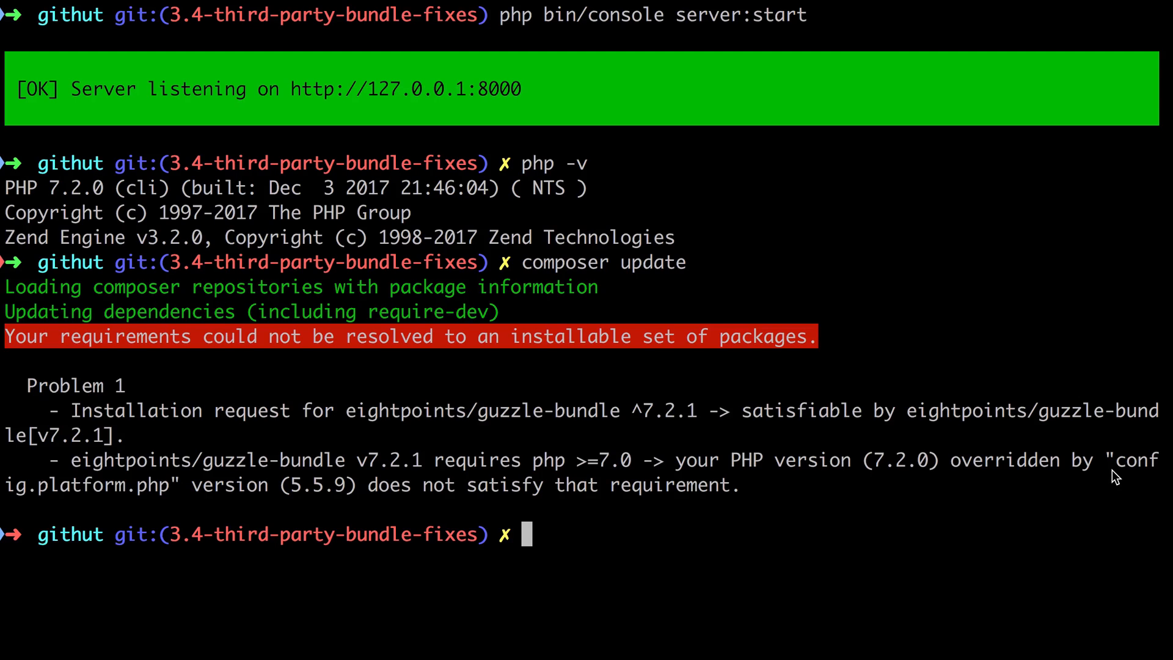
pyautogui.moveTo(1064, 474)
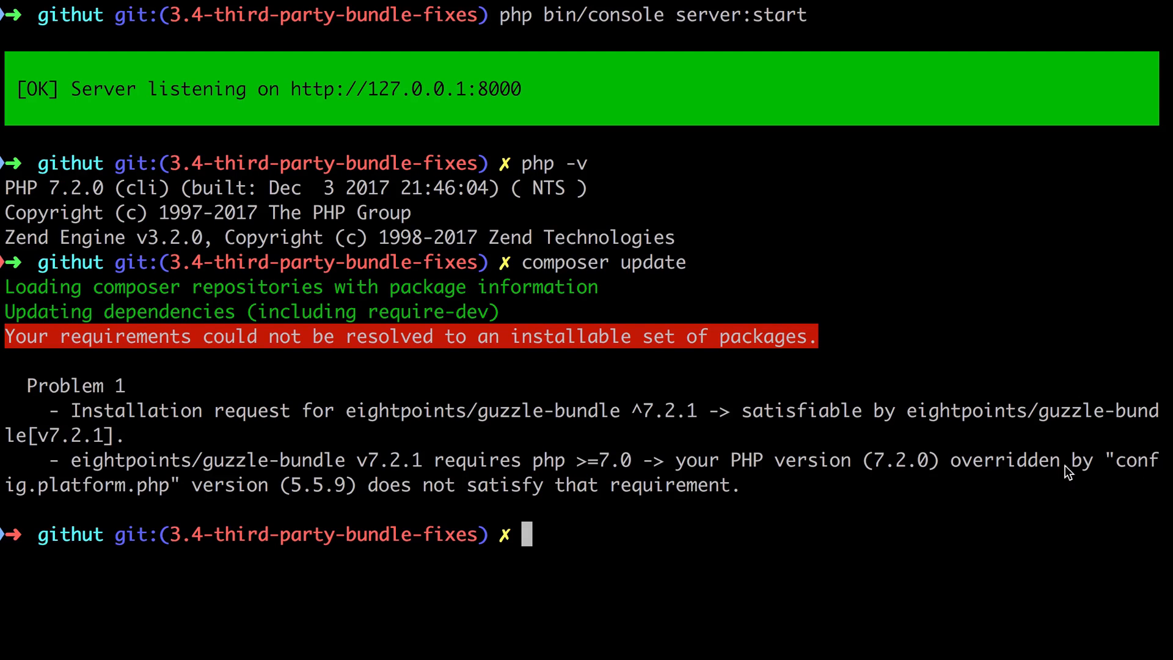
pyautogui.moveTo(228, 501)
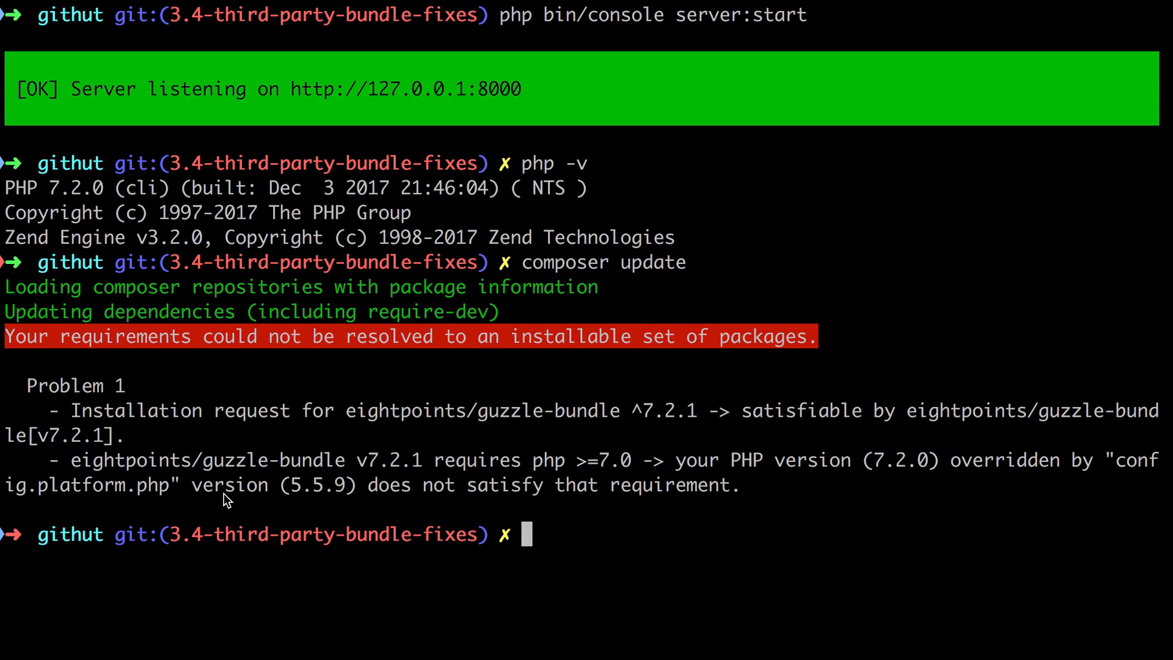
pyautogui.moveTo(400, 496)
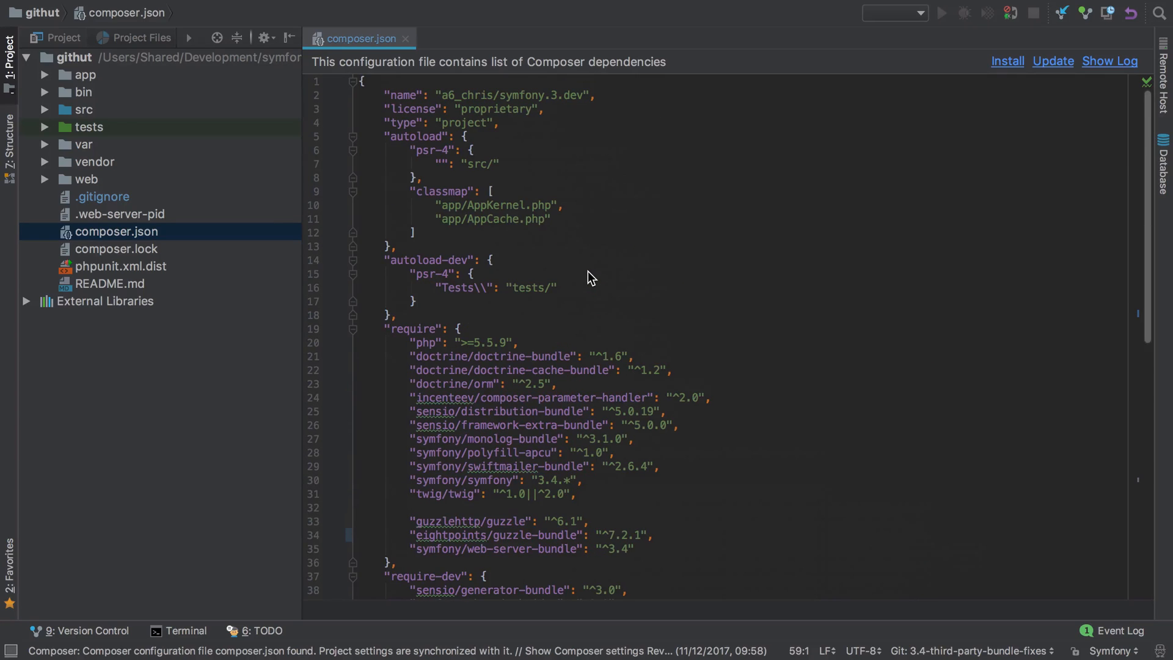
pyautogui.moveTo(510, 350)
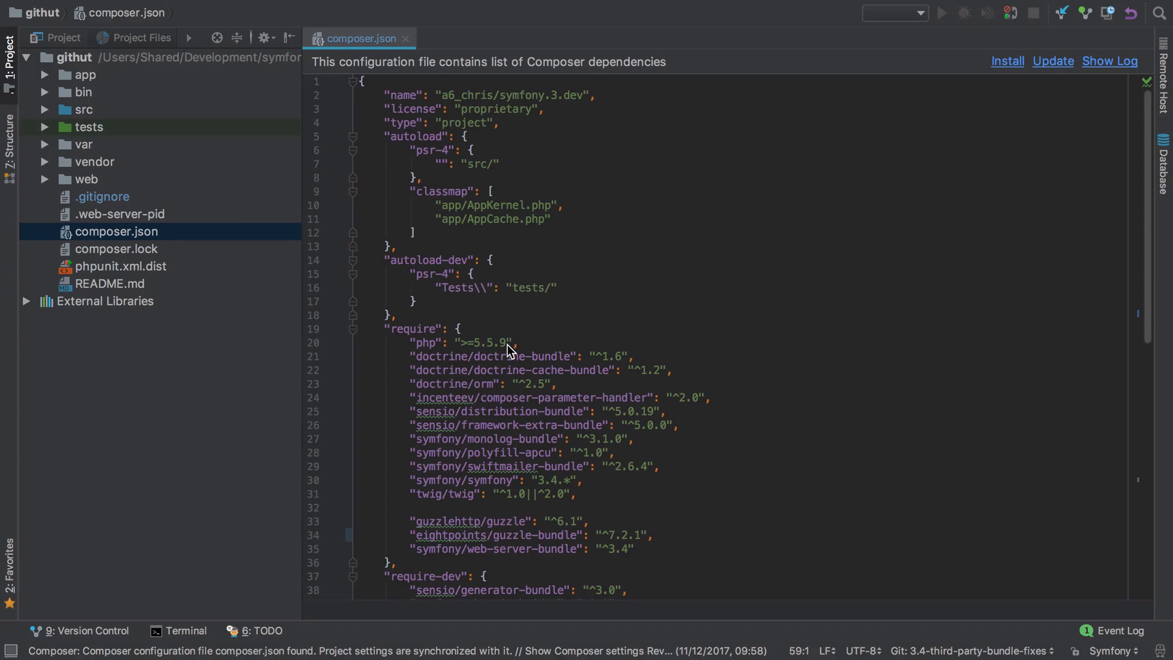
# Step: Replace the php >=5.5.9 requirement in composer.json with ^7.2.1
pyautogui.doubleClick(483, 342)
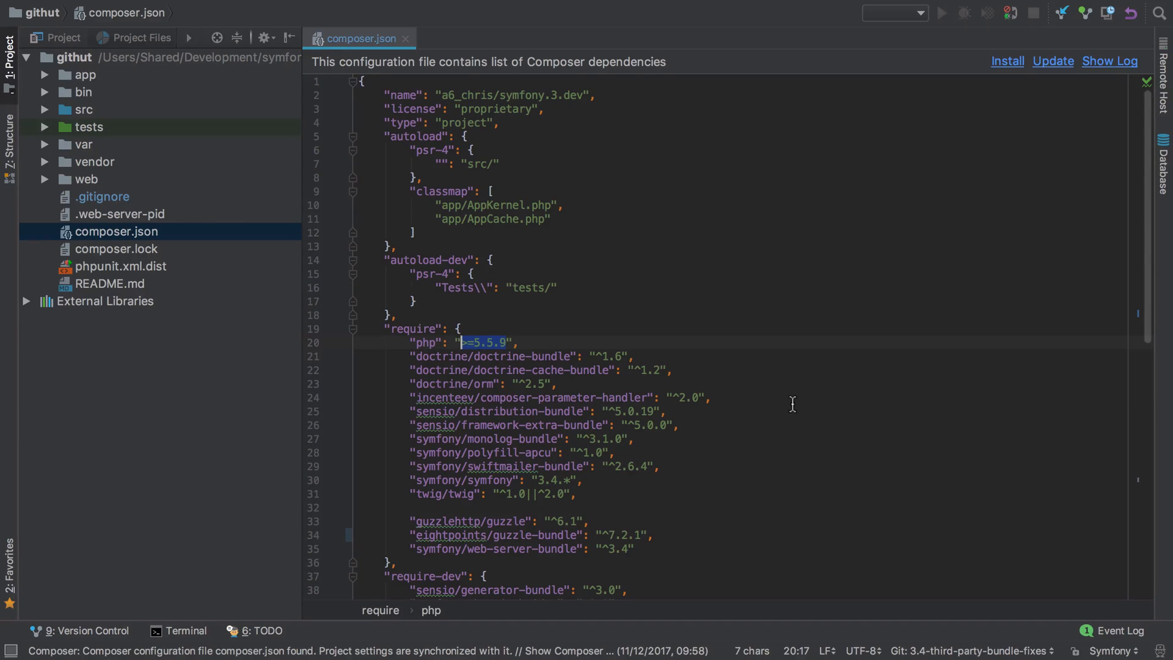
pyautogui.write('^7')
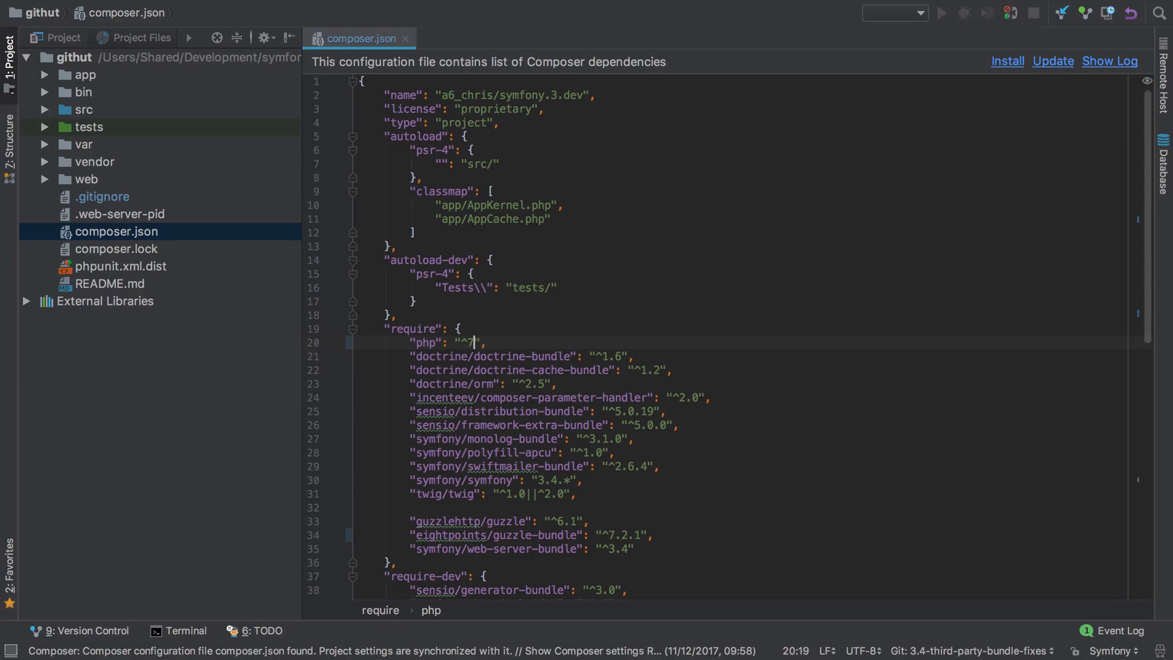
pyautogui.write('.')
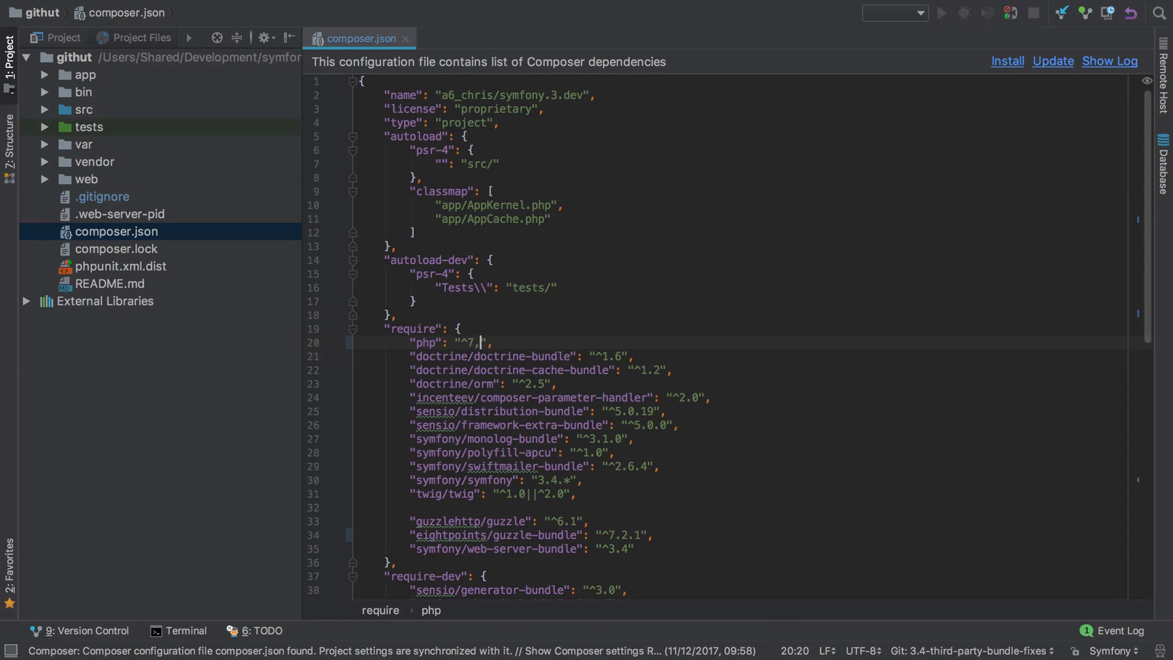
pyautogui.write('.2.1')
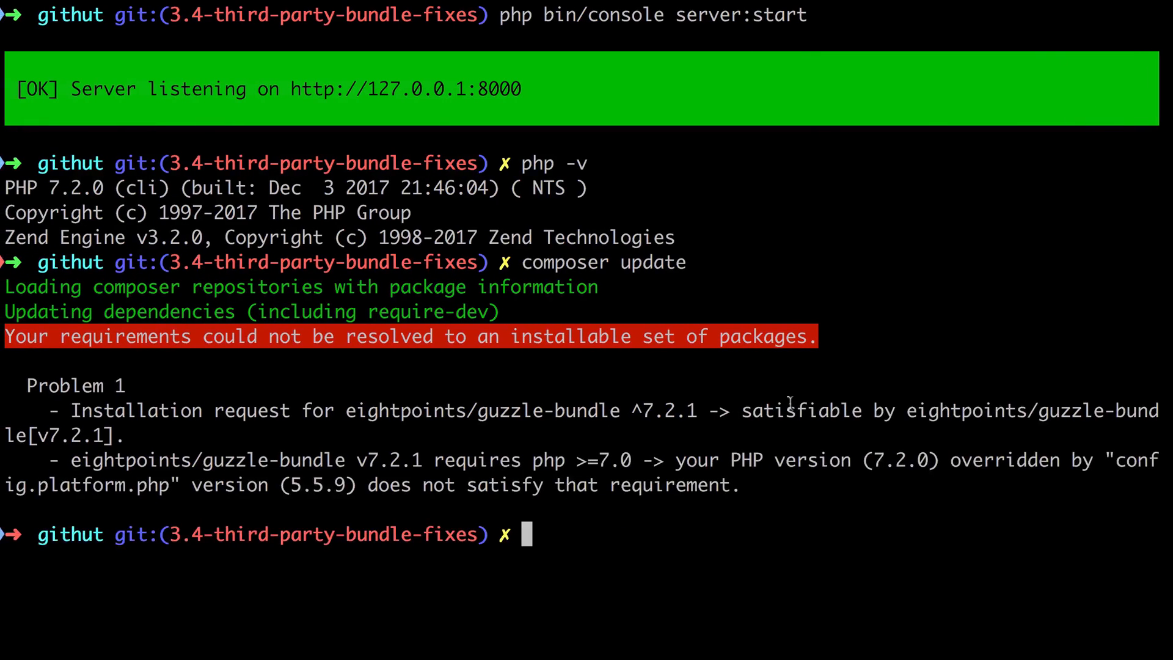
# Step: Rerun composer update, installing guzzle-bundle 7.2.1 and revealing the GuzzleBundle class-not-found error
pyautogui.write('composer update')
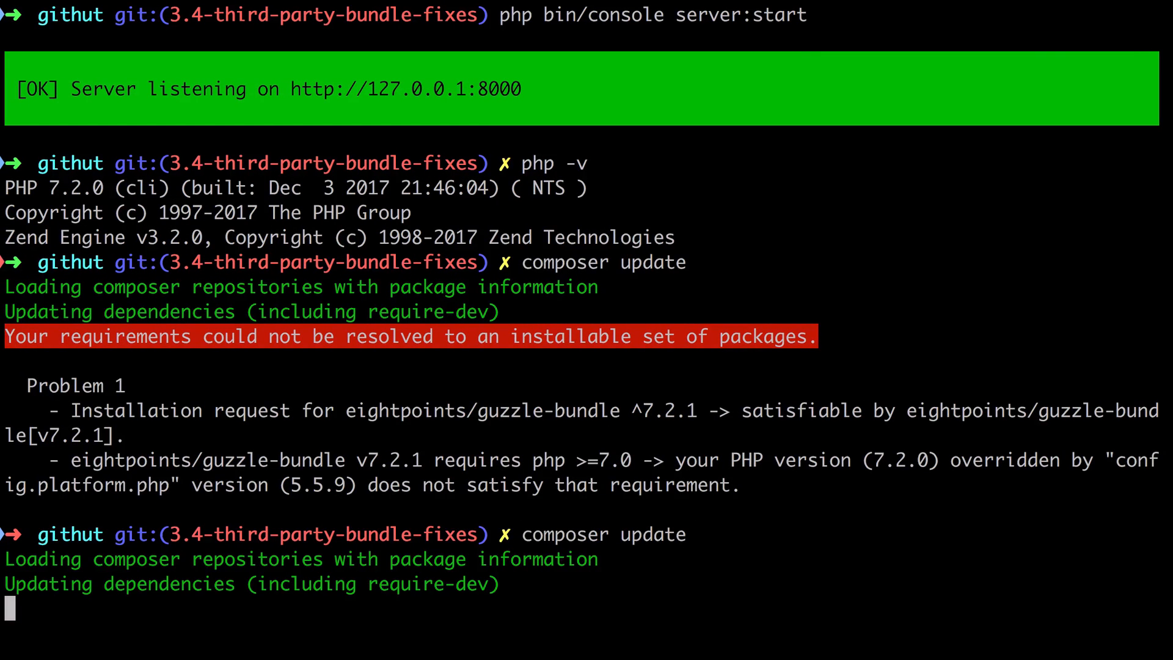
pyautogui.scroll(-3)
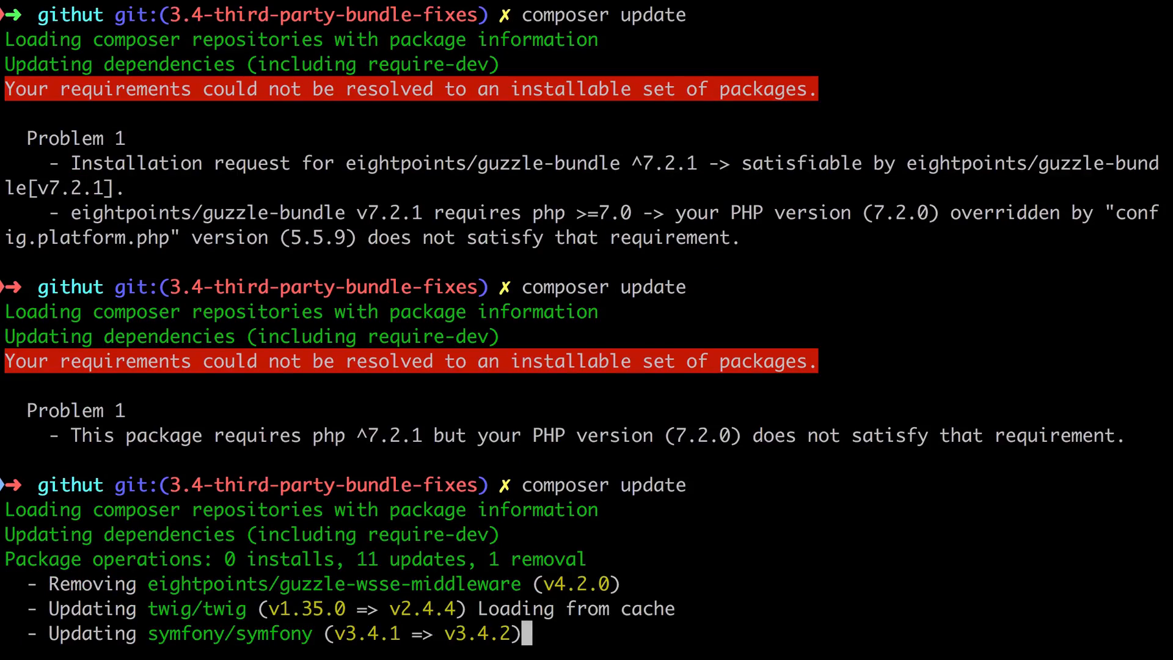
pyautogui.scroll(-3)
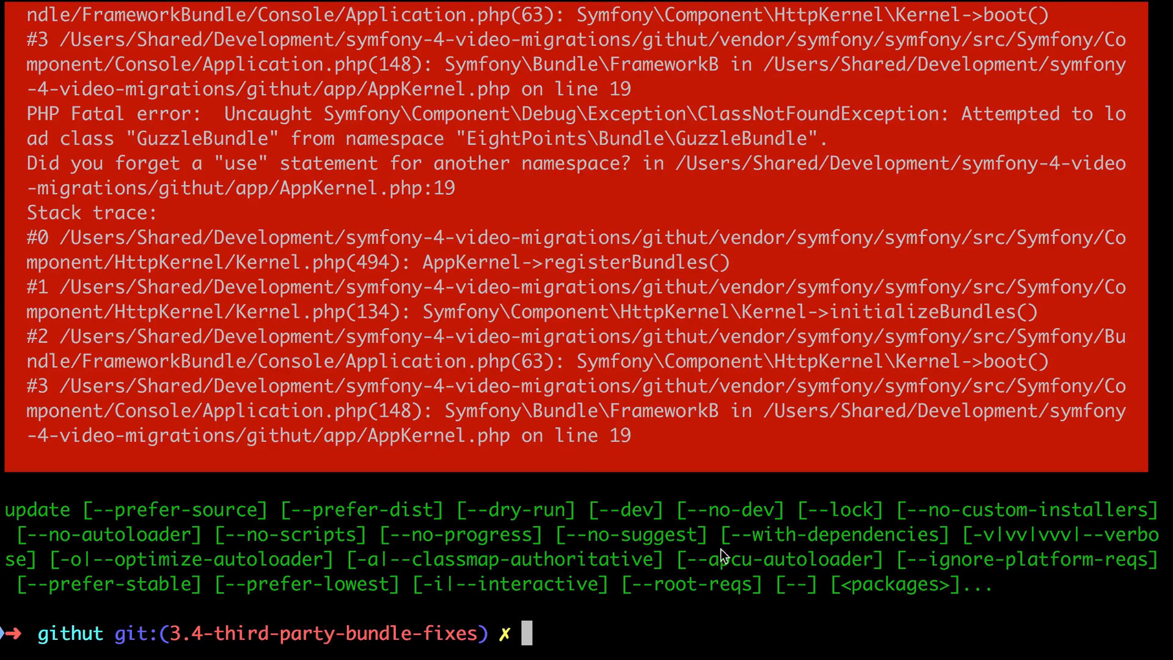
pyautogui.scroll(-3)
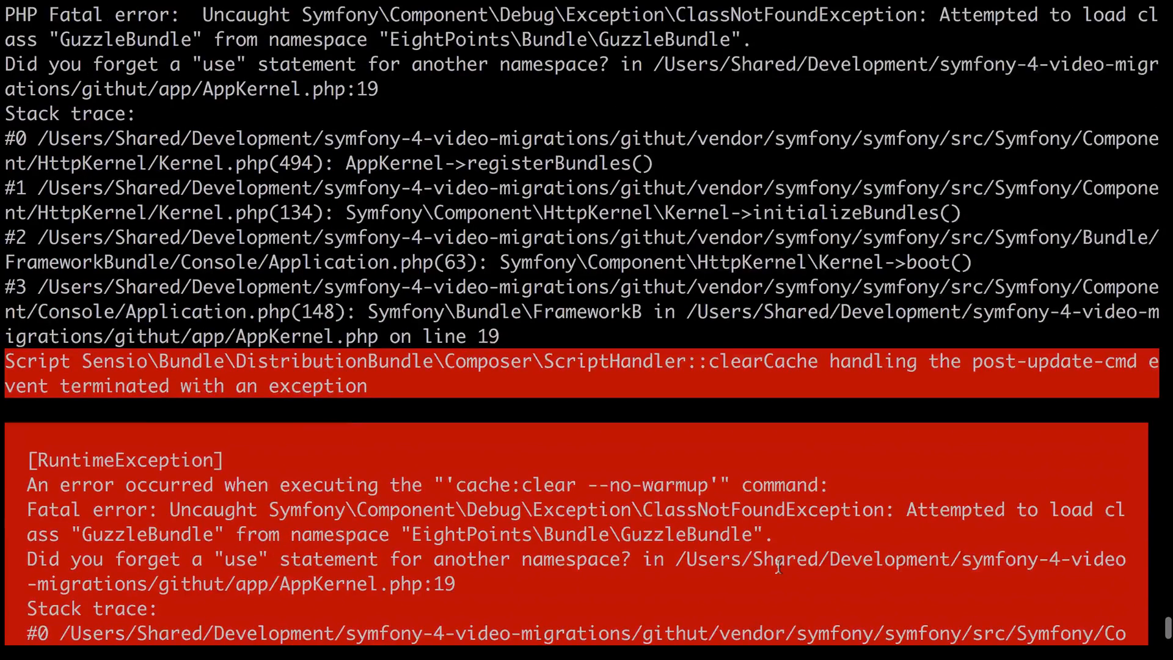
pyautogui.scroll(-3)
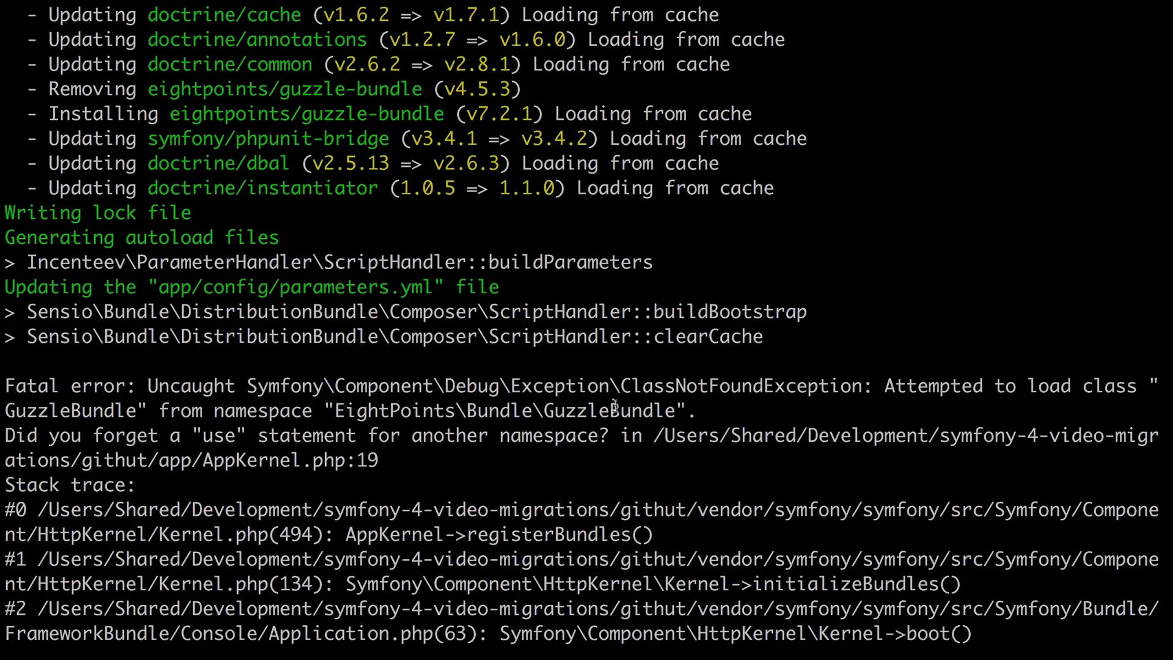
pyautogui.moveTo(289, 479)
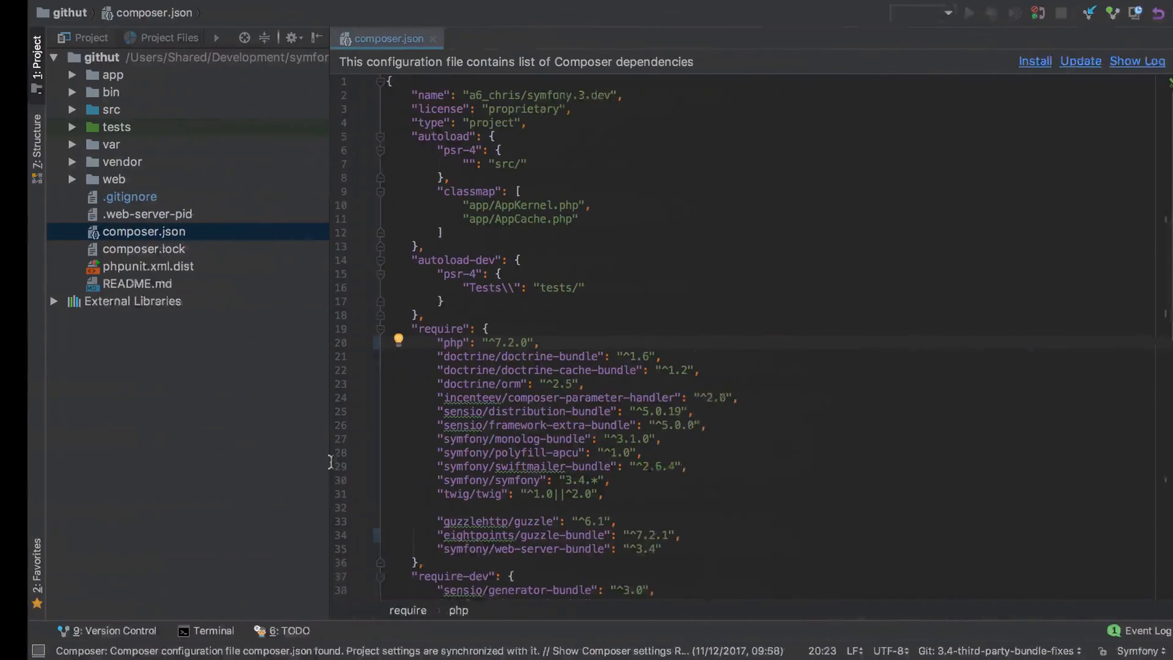
# Step: Open AppKernel.php and select the GuzzleBundle class name on line 19
pyautogui.click(71, 75)
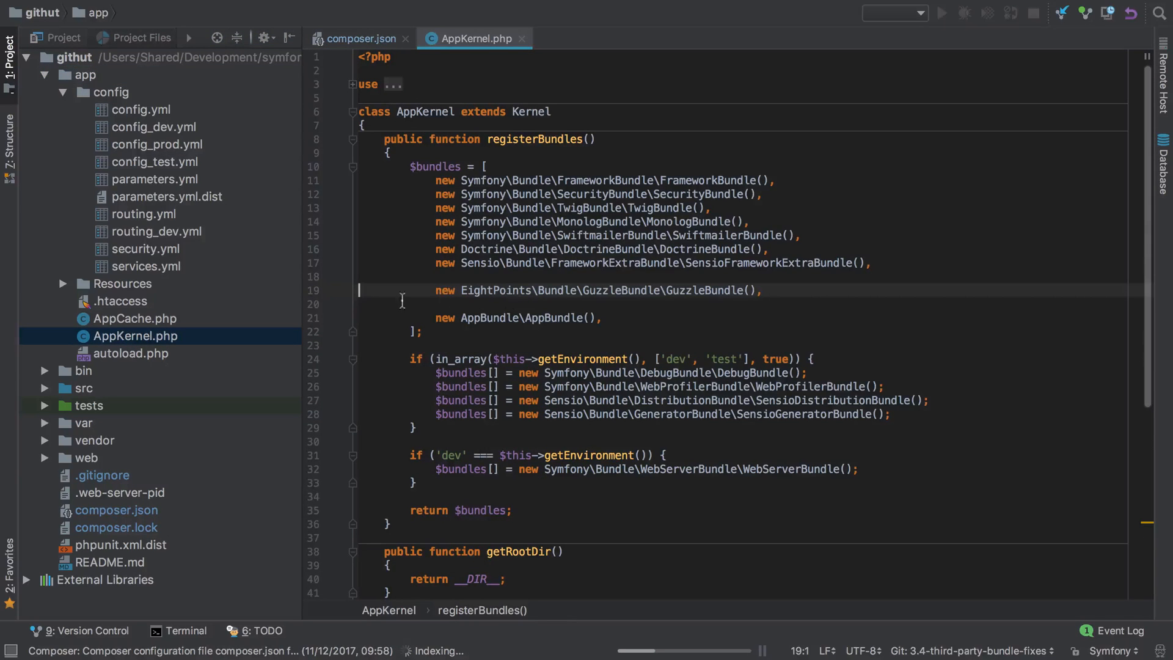
pyautogui.moveTo(509, 291); pyautogui.dragTo(761, 291)
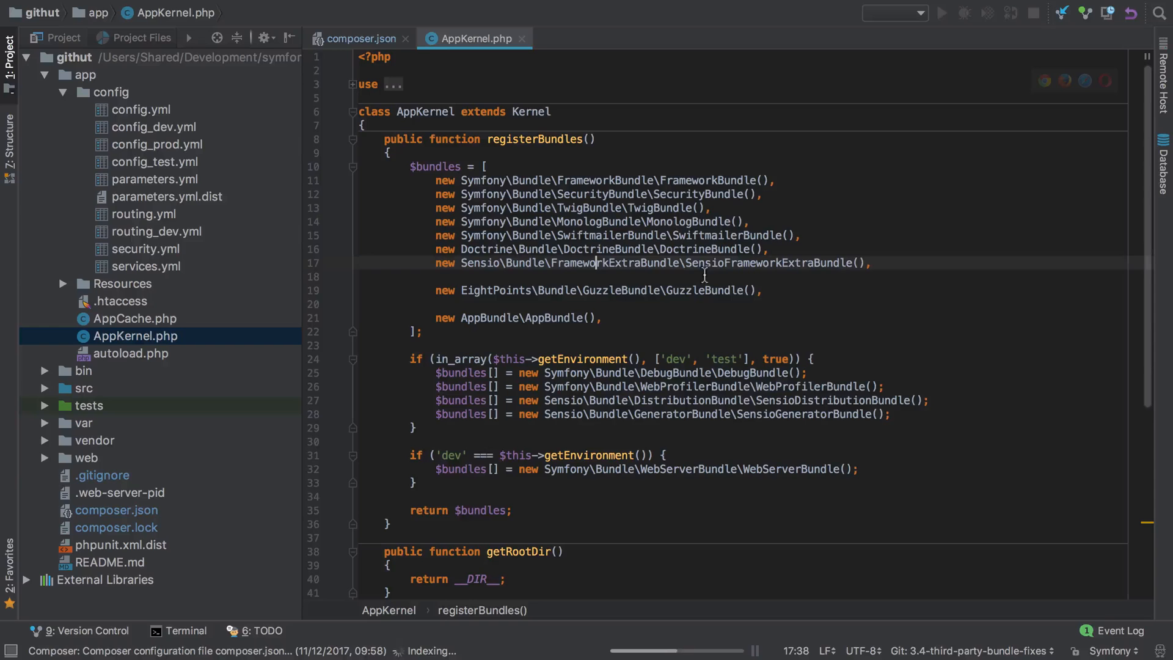
pyautogui.moveTo(797, 288)
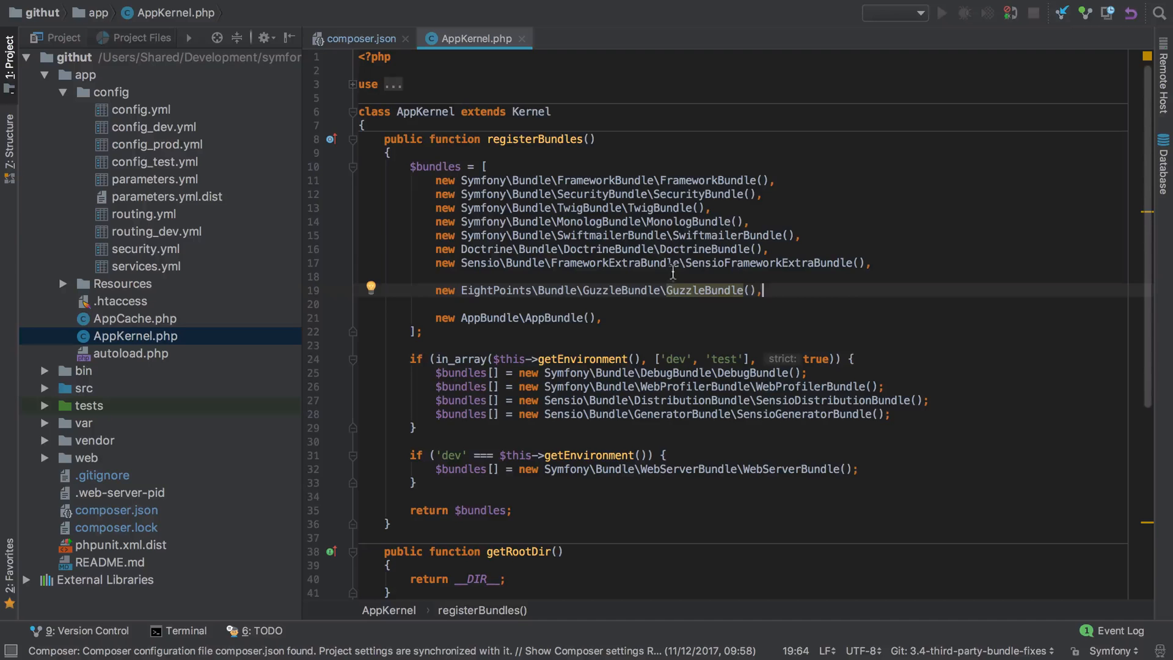
pyautogui.moveTo(689, 291)
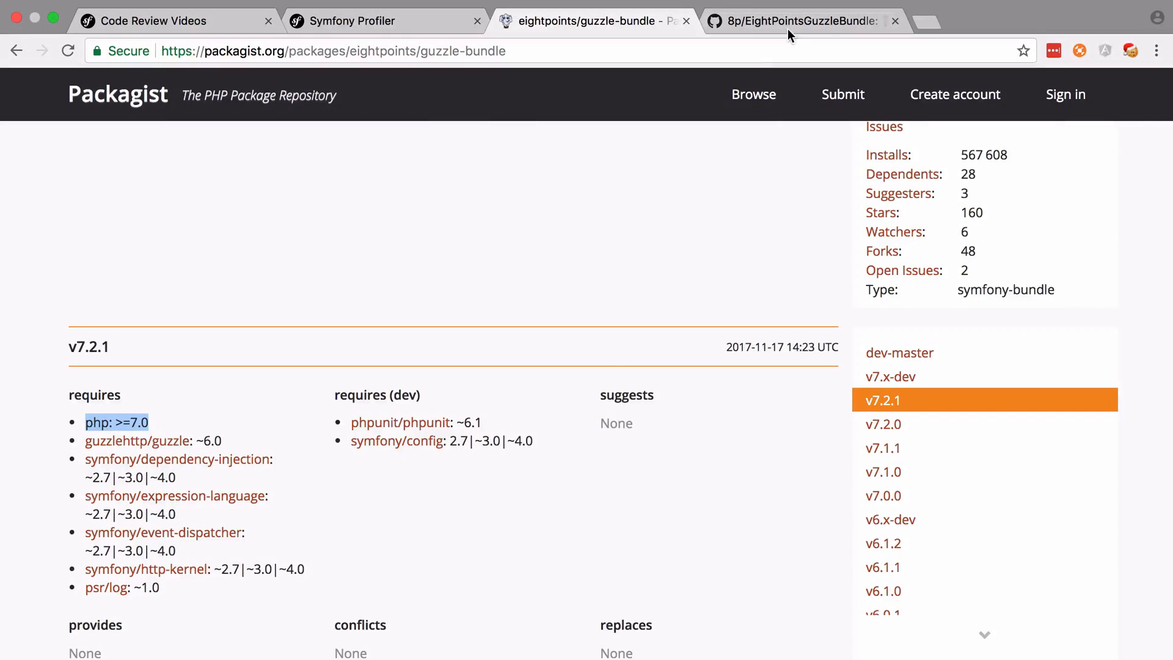
# Step: Switch to the EightPointsGuzzleBundle GitHub repository and scroll to its Installation section
pyautogui.click(800, 20)
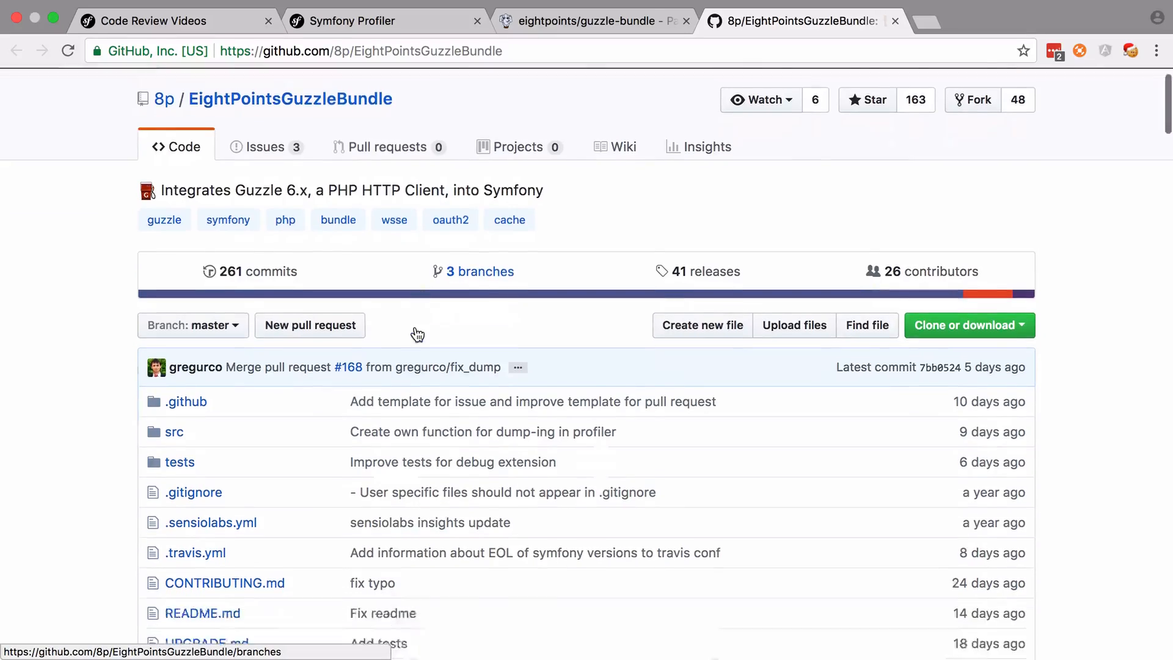
pyautogui.scroll(-3)
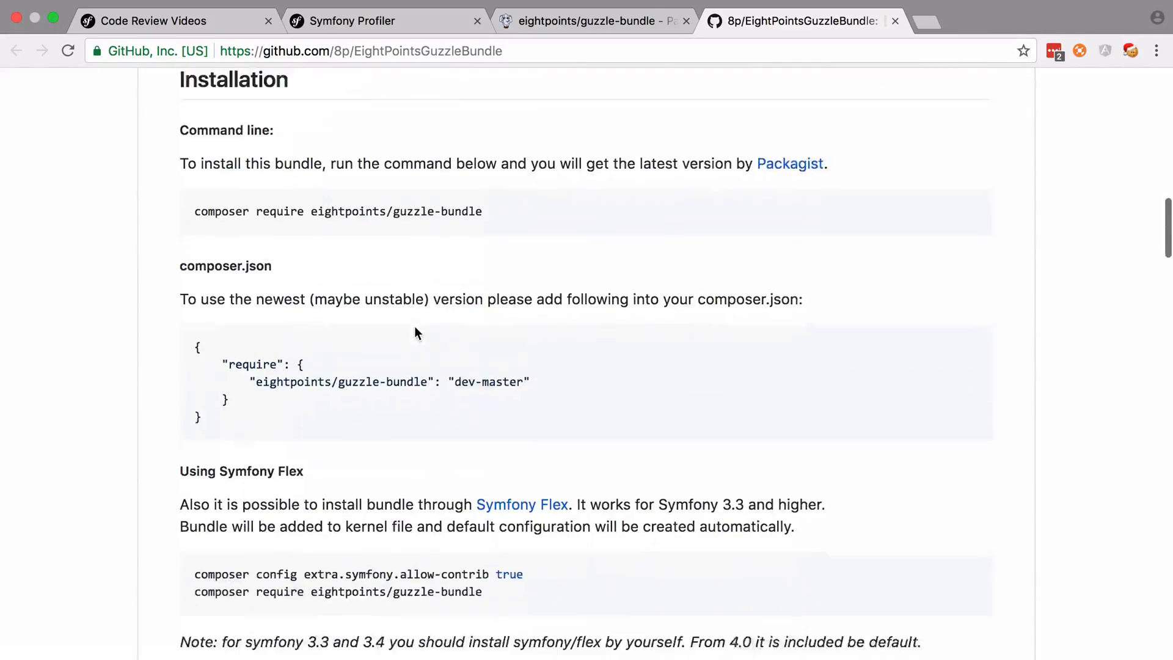
pyautogui.scroll(-3)
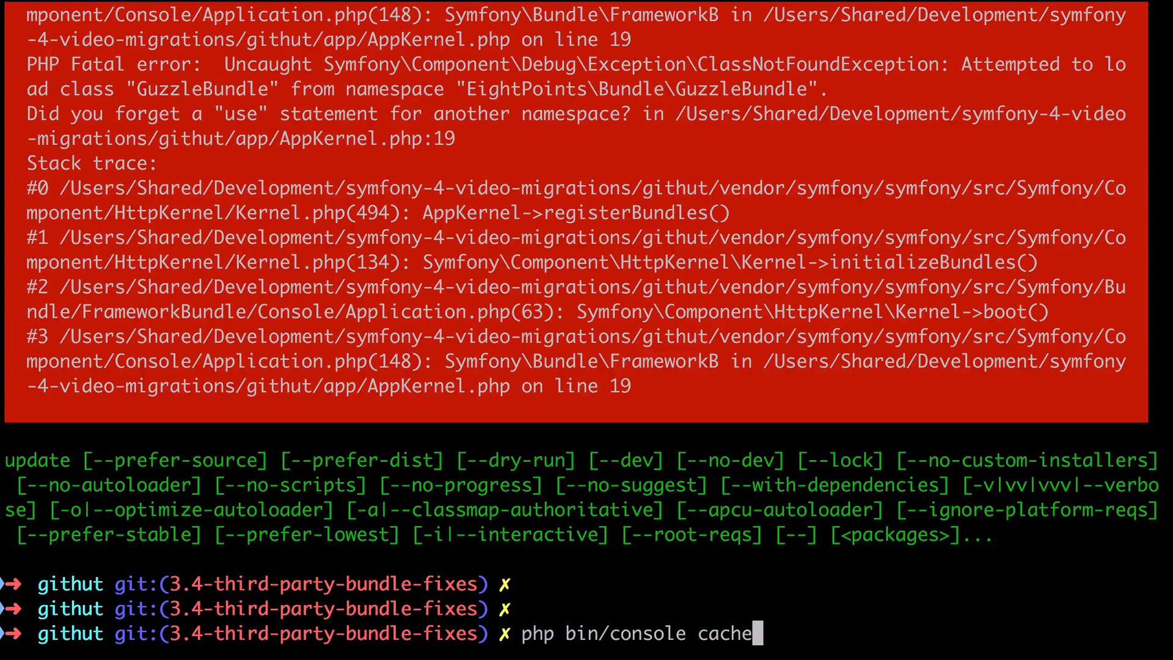
# Step: Run php bin/console cache:clear and hit the 'no extension able to load guzzle' error
pyautogui.press('Return')
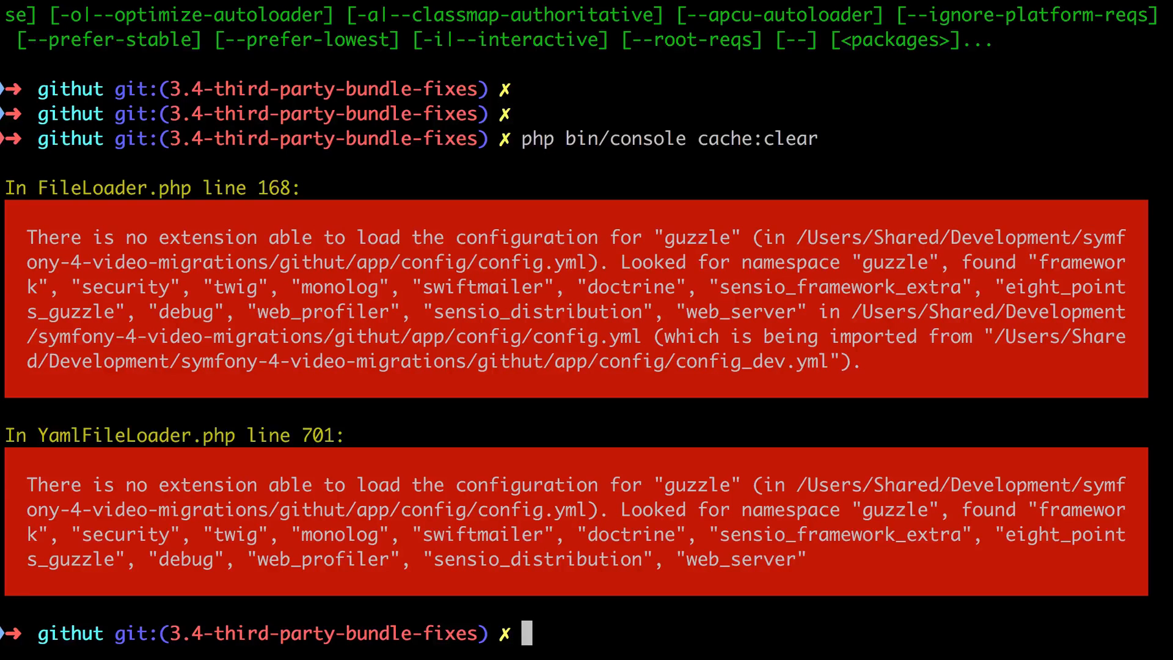
pyautogui.moveTo(423, 260)
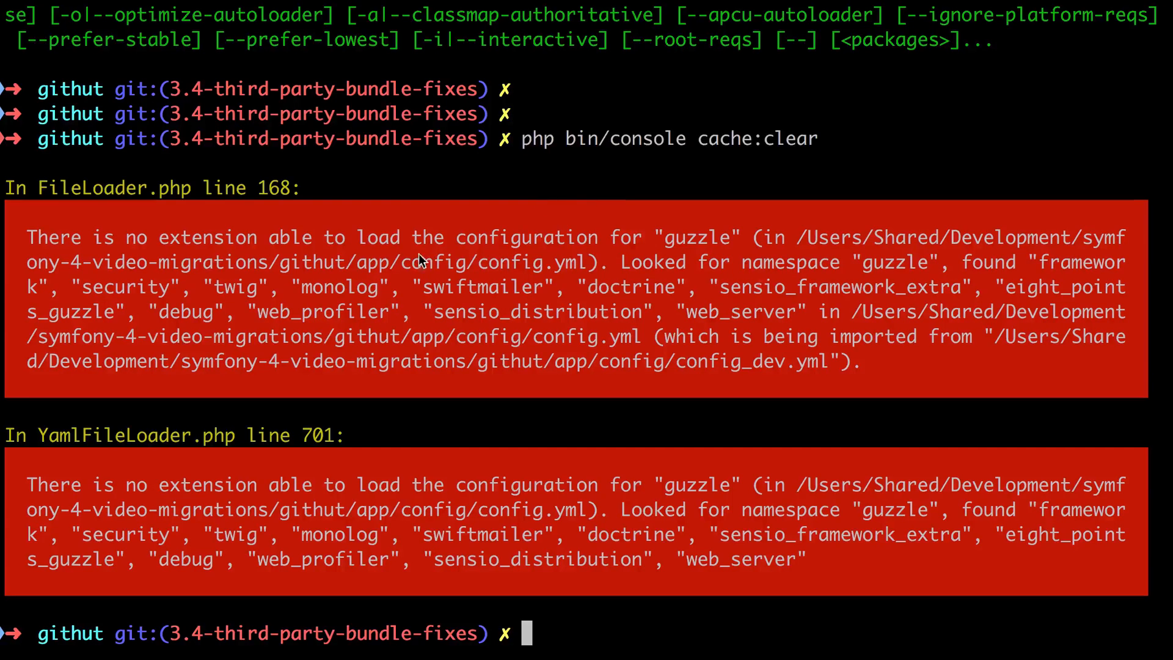
pyautogui.moveTo(689, 245)
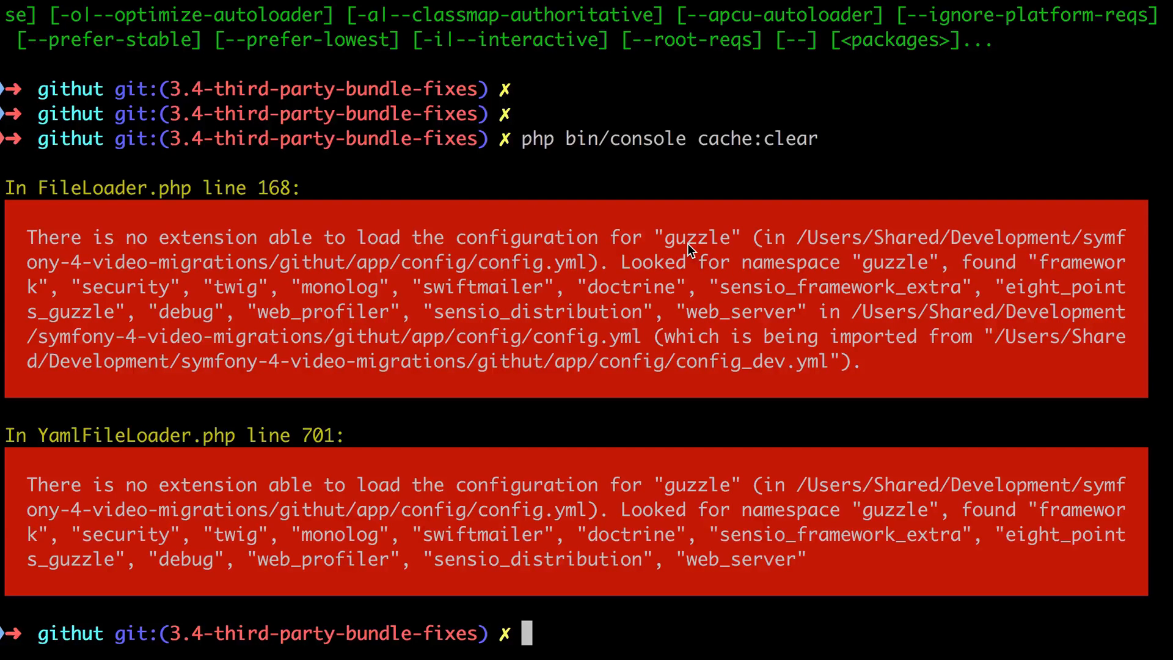
pyautogui.moveTo(538, 260)
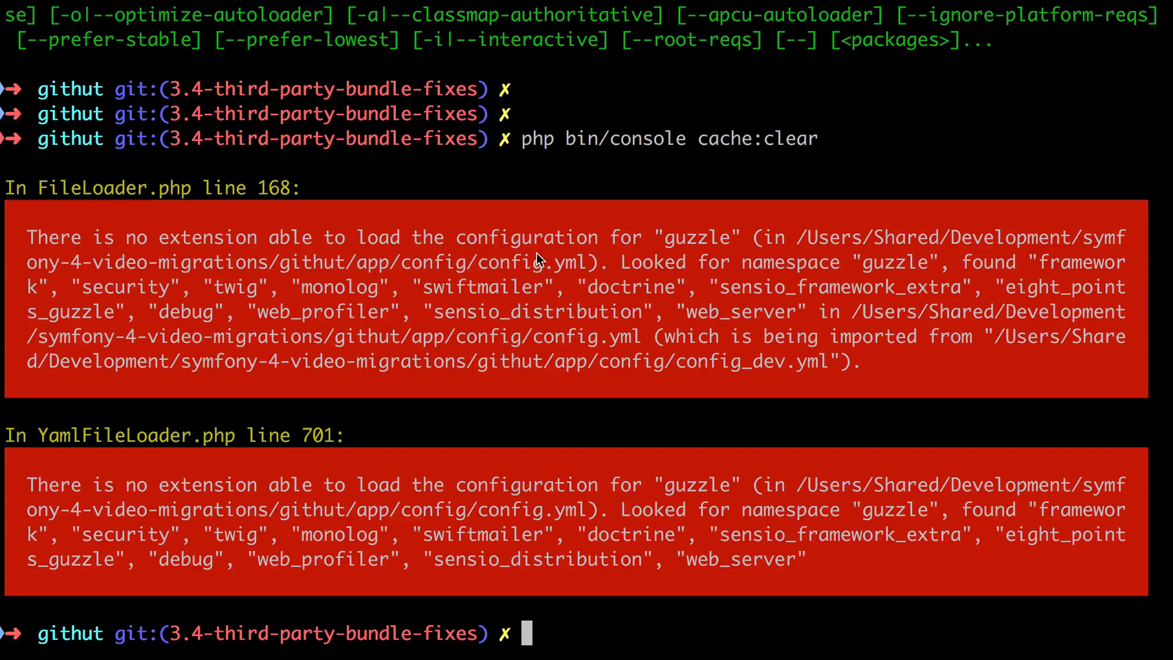
pyautogui.moveTo(637, 361)
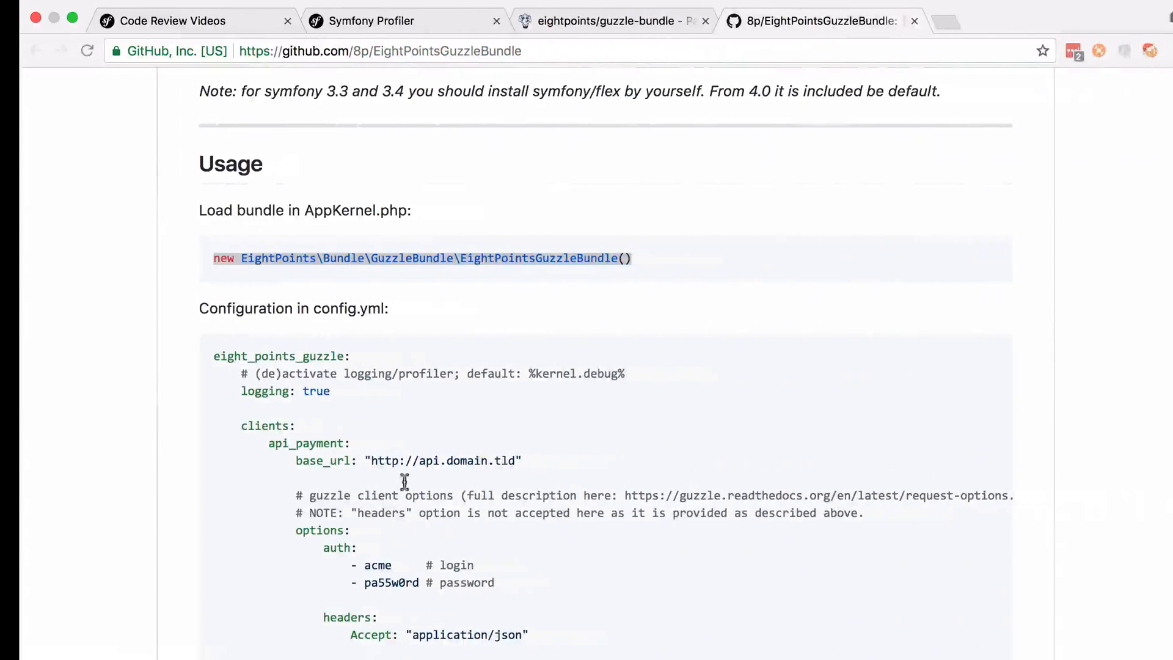
# Step: Replace the guzzle key in config.yml with eight_points_guzzle, then select services.yml
pyautogui.doubleClick(259, 357)
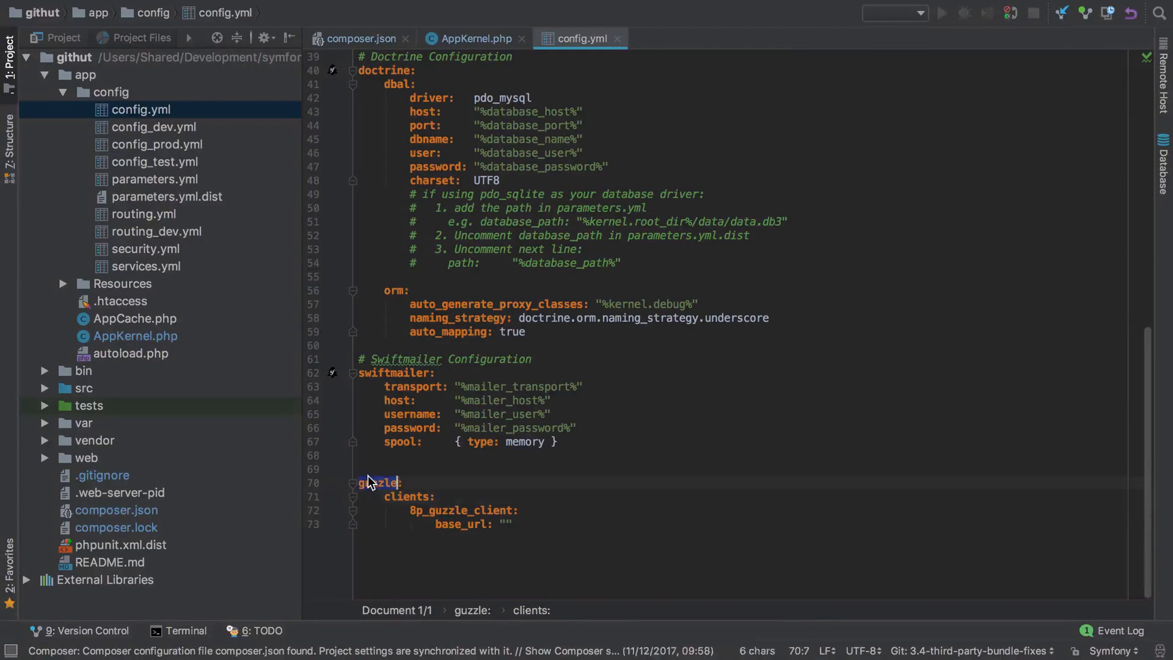
pyautogui.write('eight_points_guzzle')
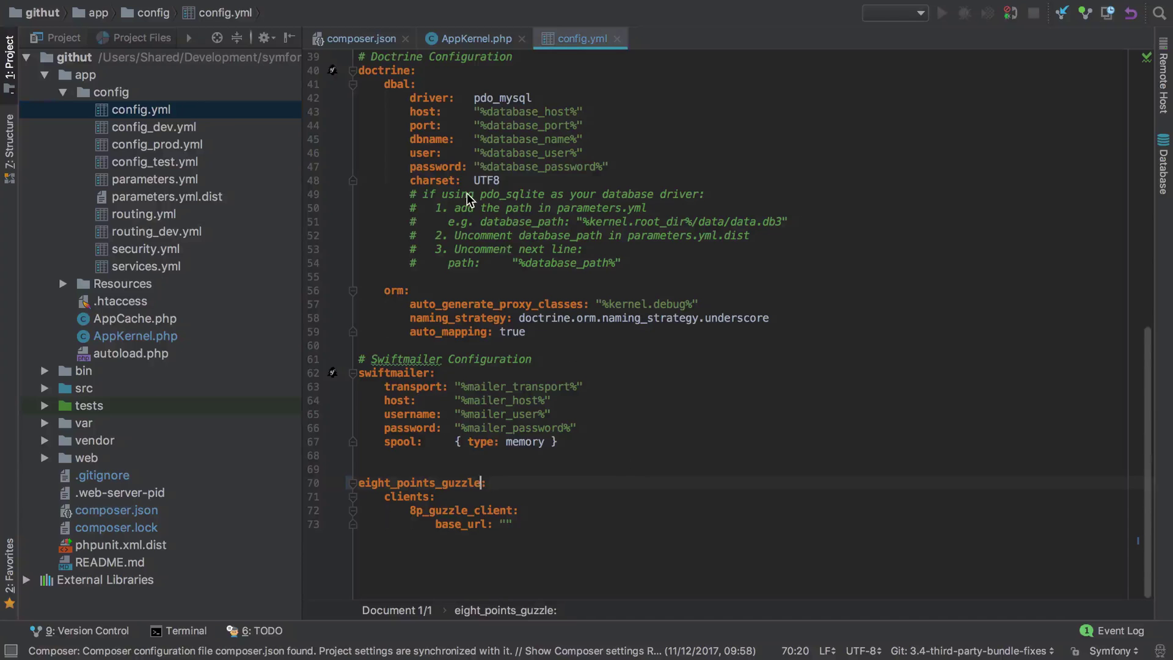
pyautogui.click(146, 266)
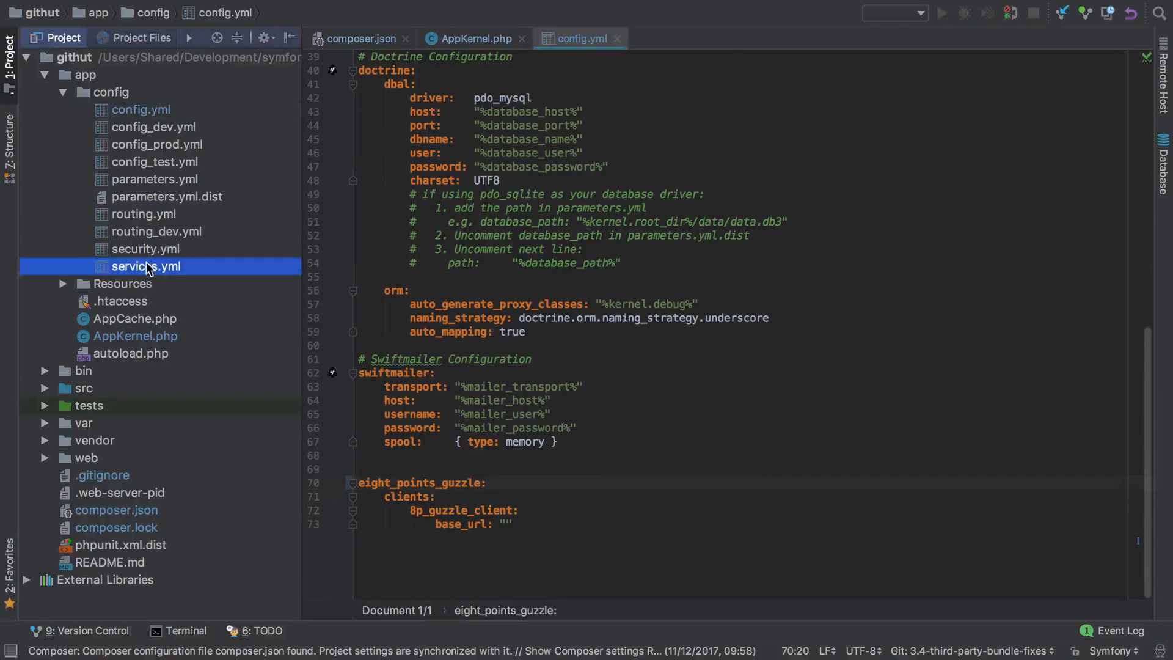
pyautogui.doubleClick(145, 266)
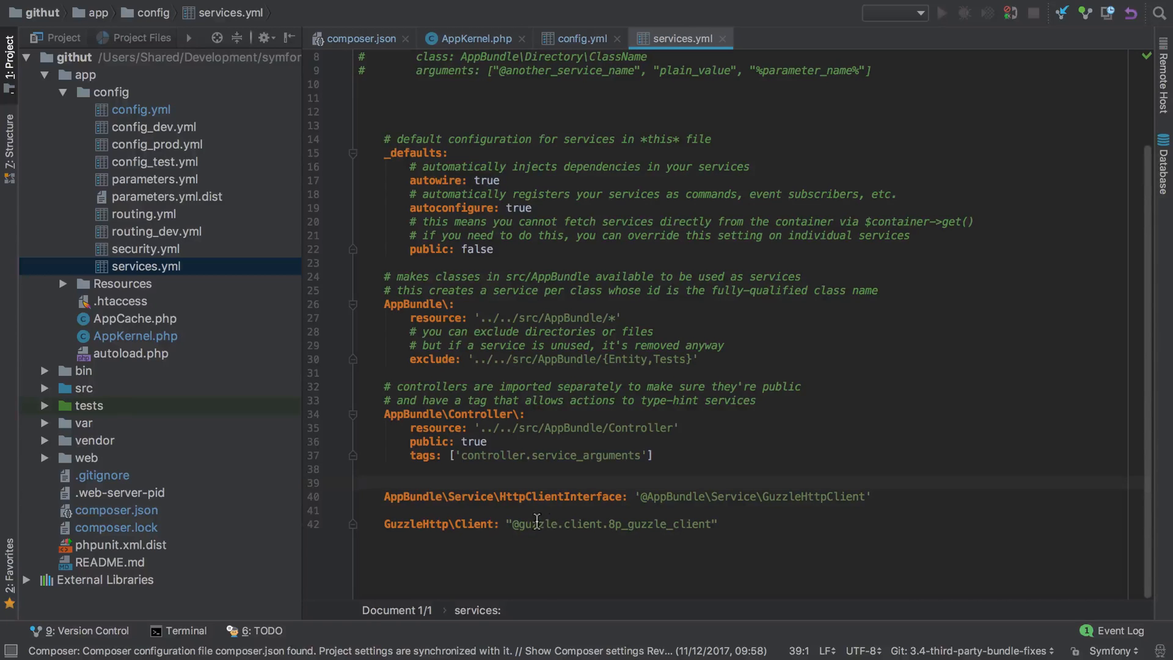
pyautogui.write('eight_points_guzzle')
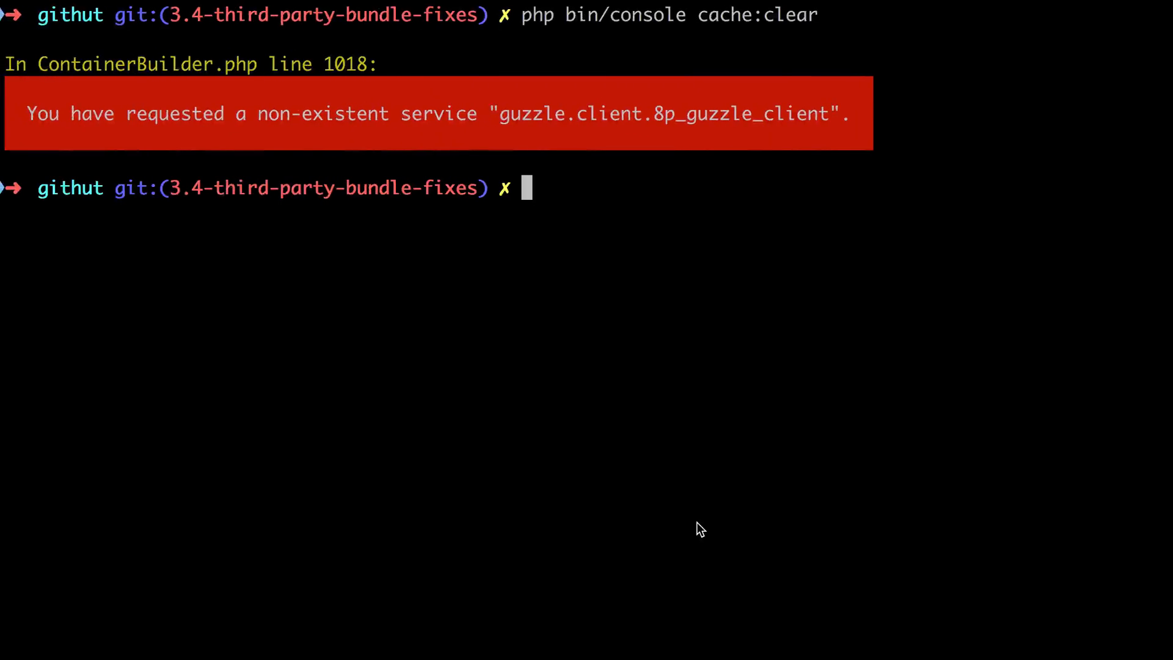
pyautogui.press('Enter')
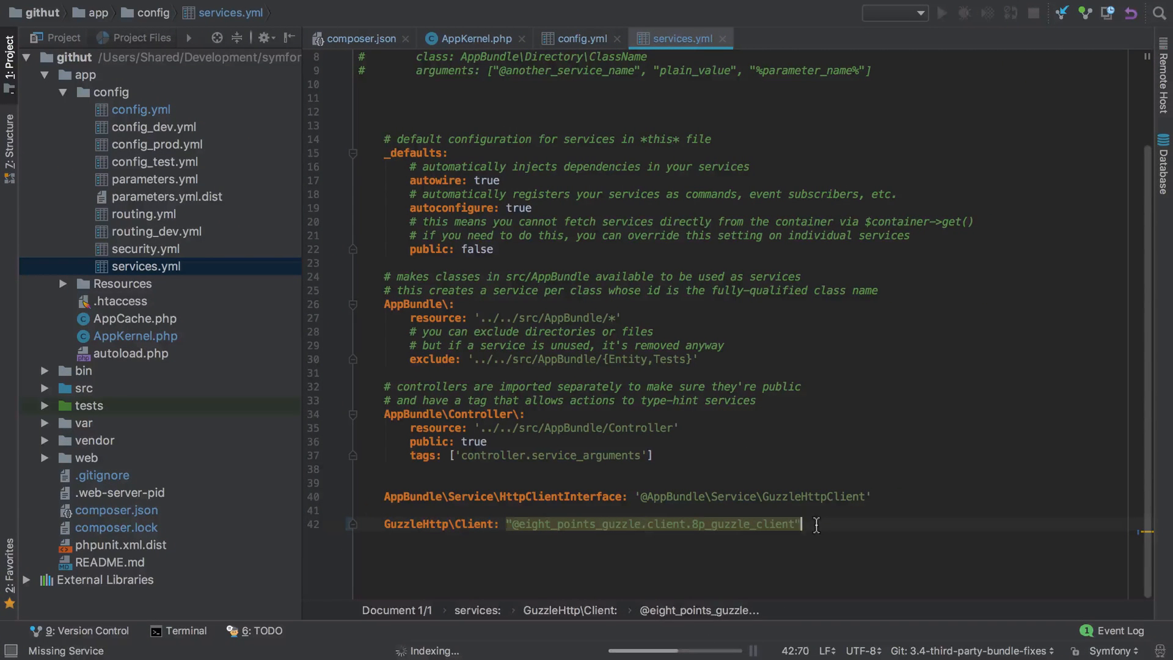
pyautogui.moveTo(710, 524)
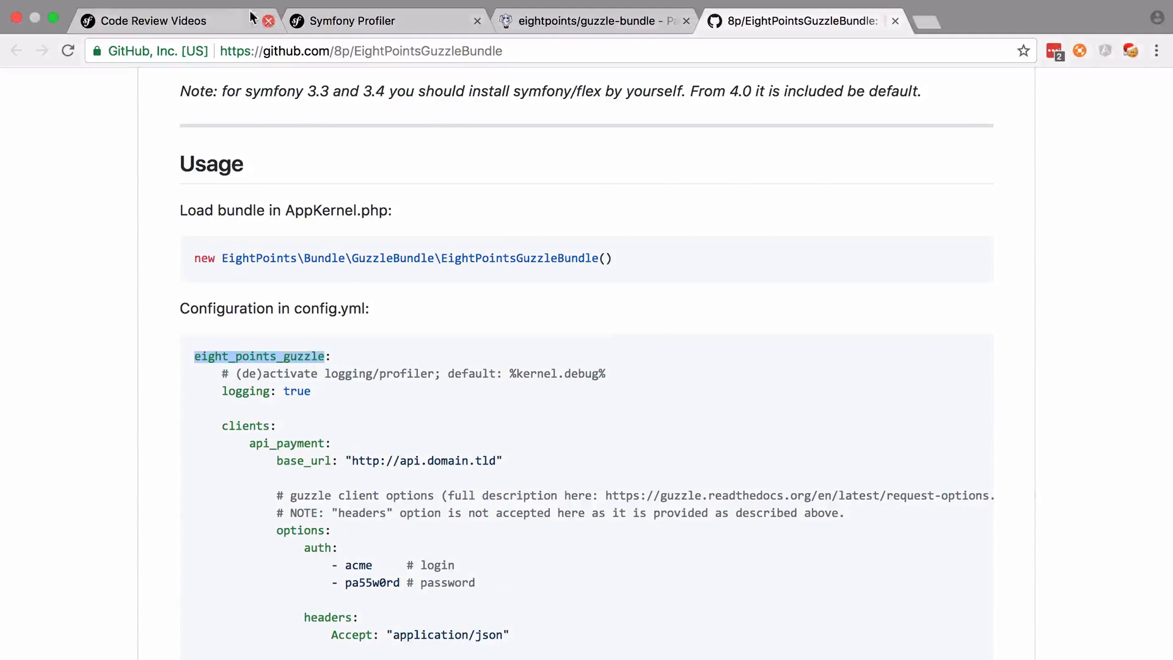
# Step: Reload the GitHut app and view the latest Profiler request showing zero deprecations
pyautogui.click(153, 20)
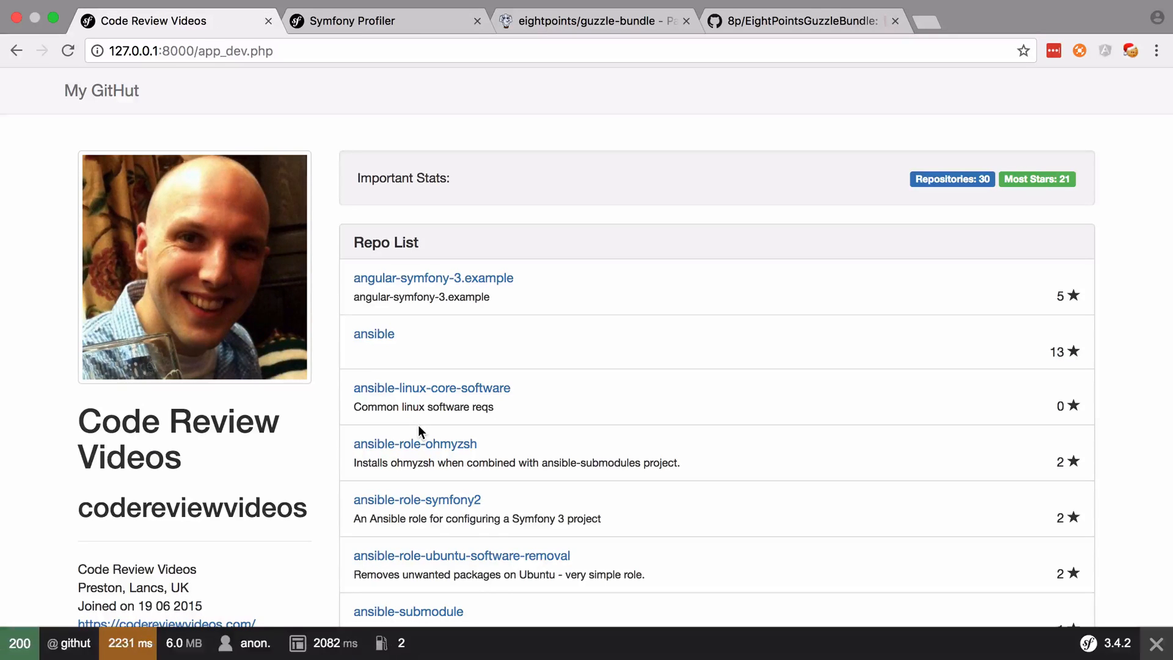
pyautogui.moveTo(393, 35)
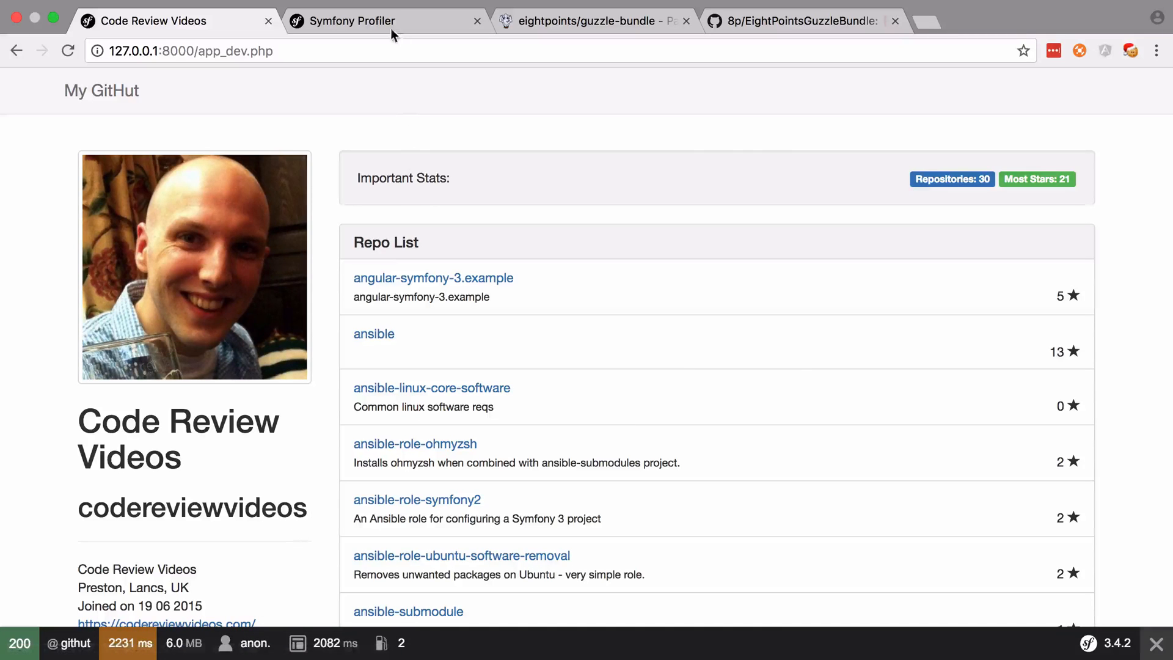
pyautogui.click(352, 21)
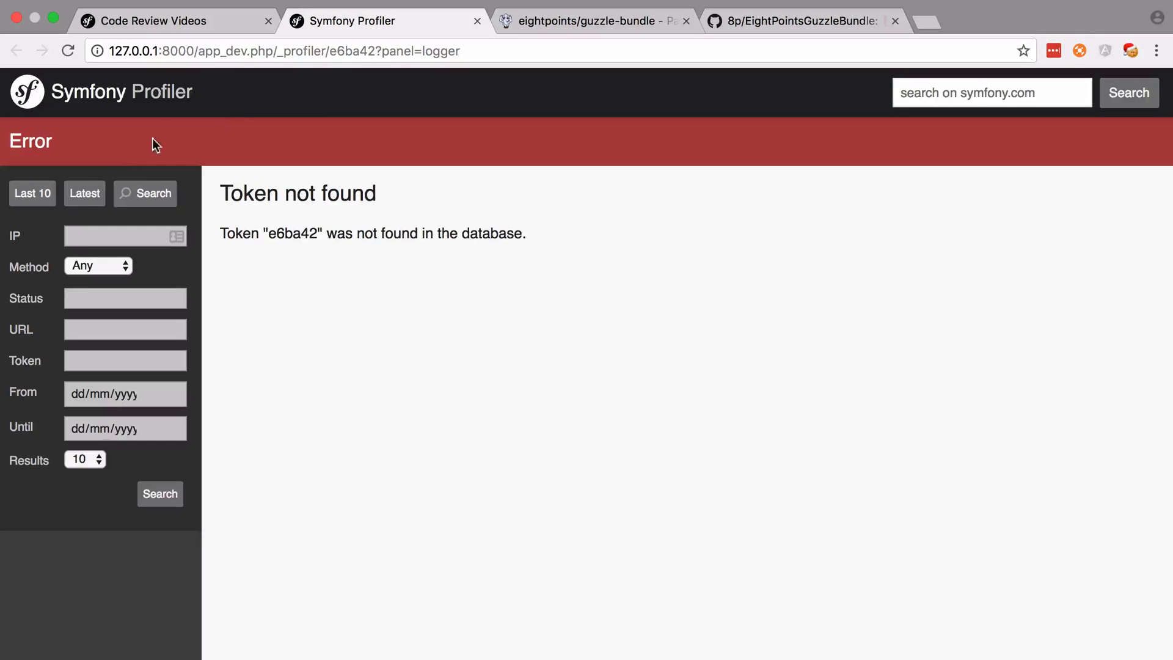
pyautogui.click(85, 193)
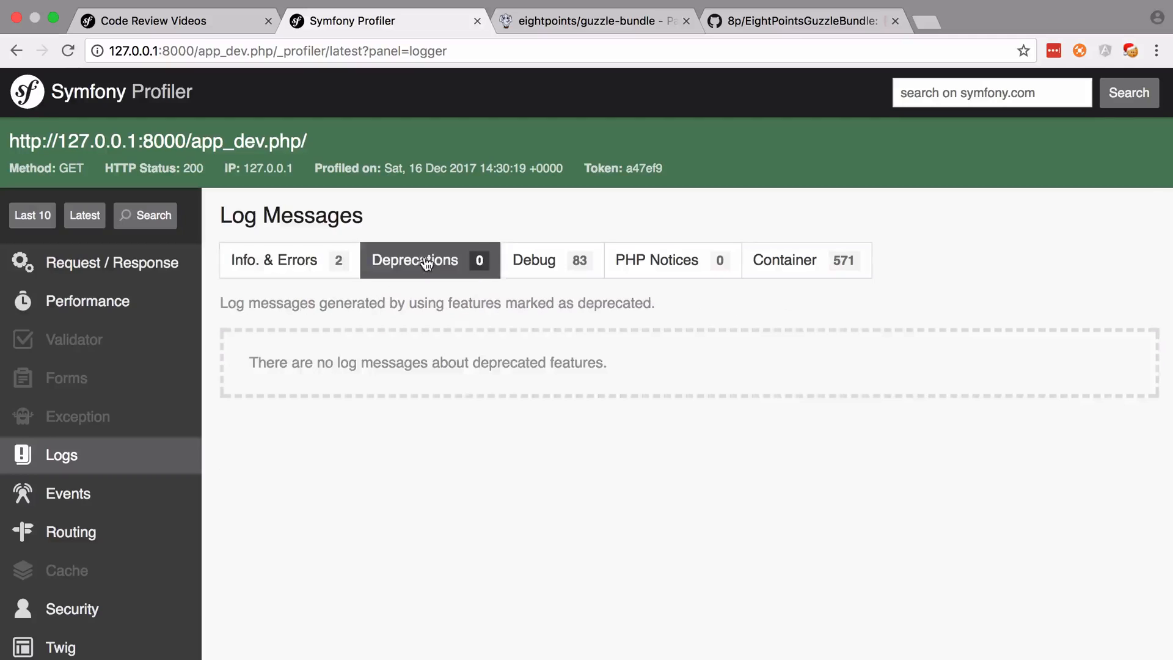
pyautogui.moveTo(462, 396)
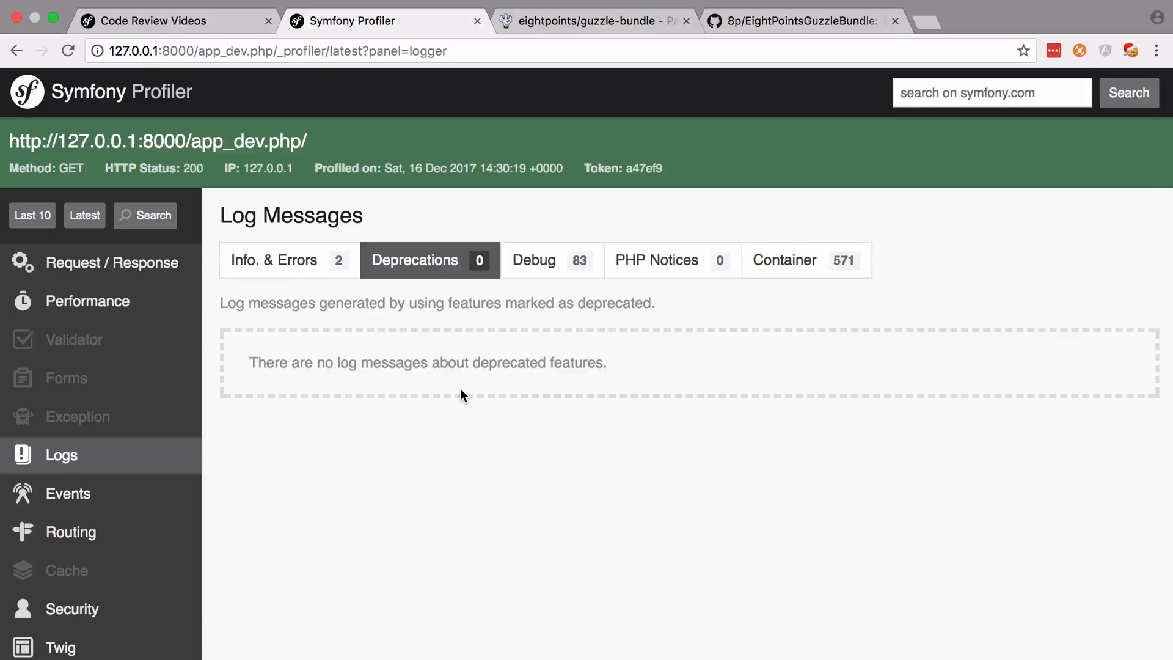